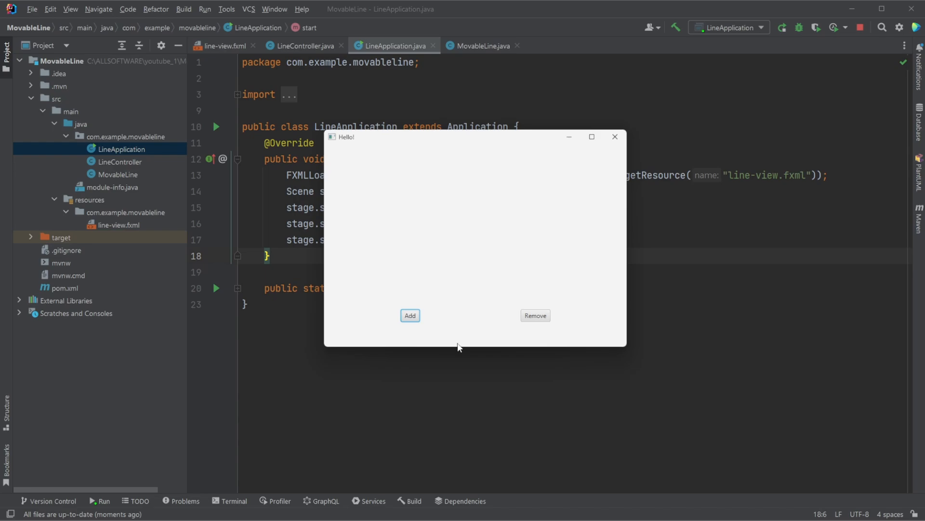
Add two lines in the running MovableLine demo, drag one, then remove lines.
{"action": "left_click", "coordinate": [409, 315]}
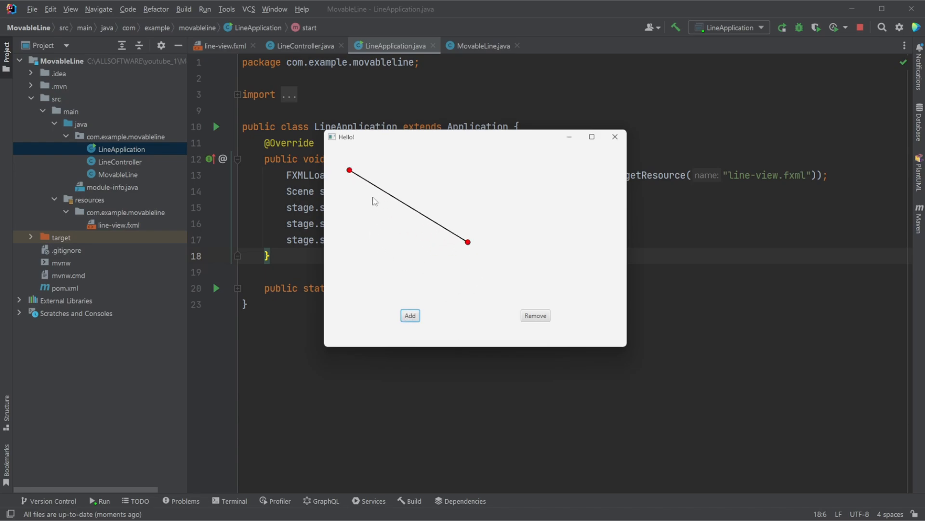
{"action": "left_click_drag", "start_coordinate": [348, 170], "coordinate": [401, 202]}
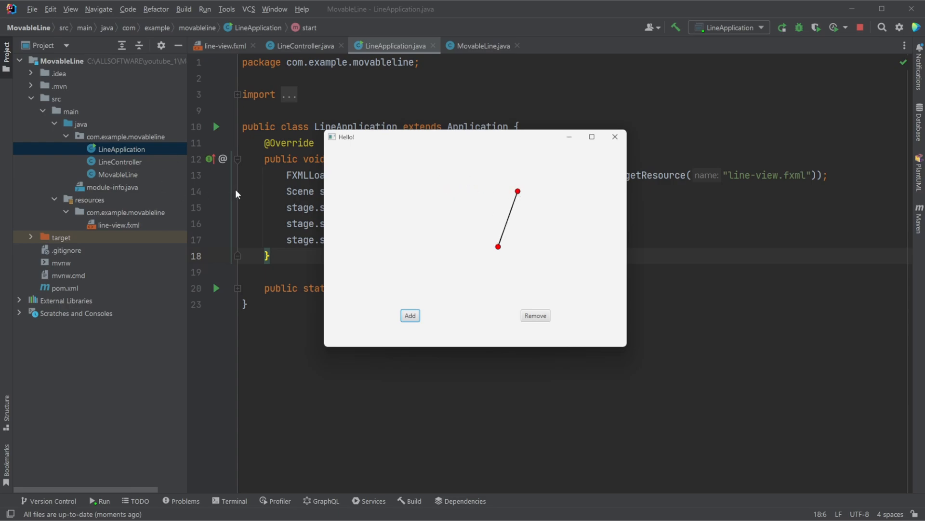
{"action": "left_click", "coordinate": [410, 315]}
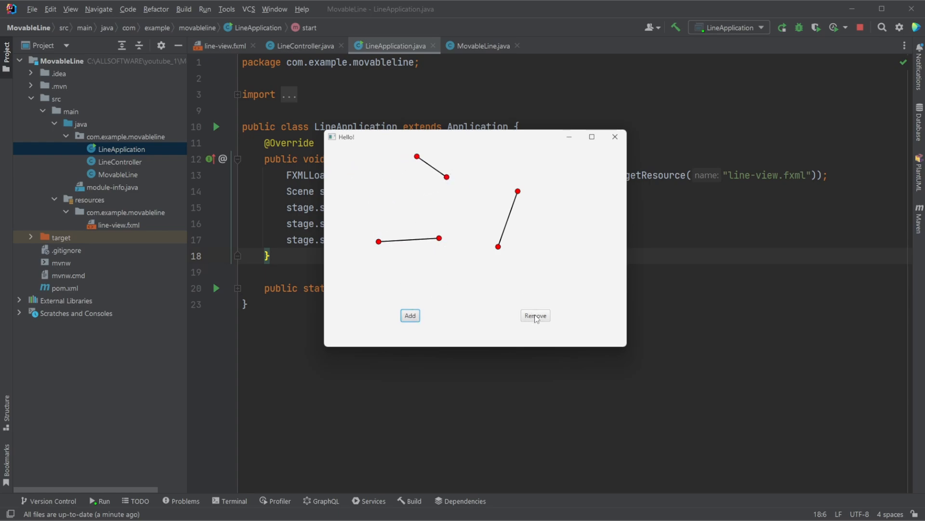
{"action": "left_click", "coordinate": [535, 316]}
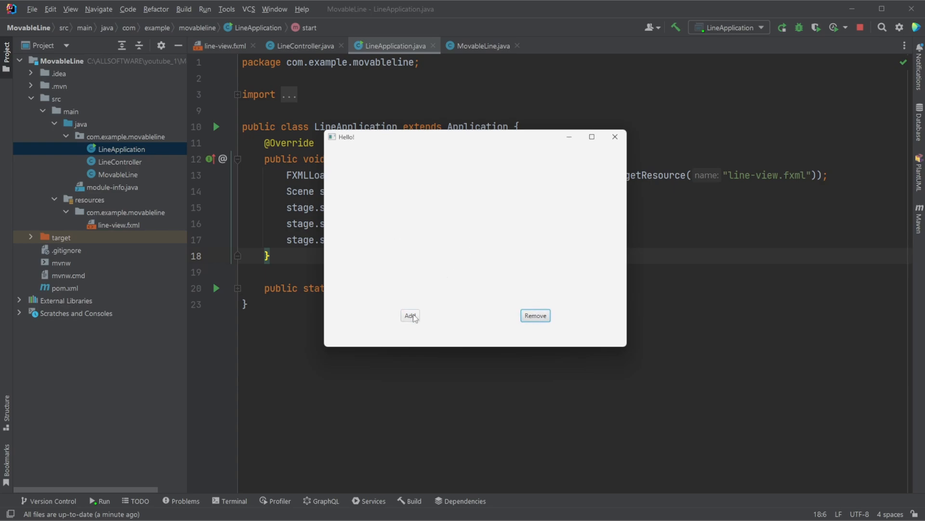
Add and reposition a fresh line, close the demo, and open LineController.
{"action": "left_click", "coordinate": [409, 315]}
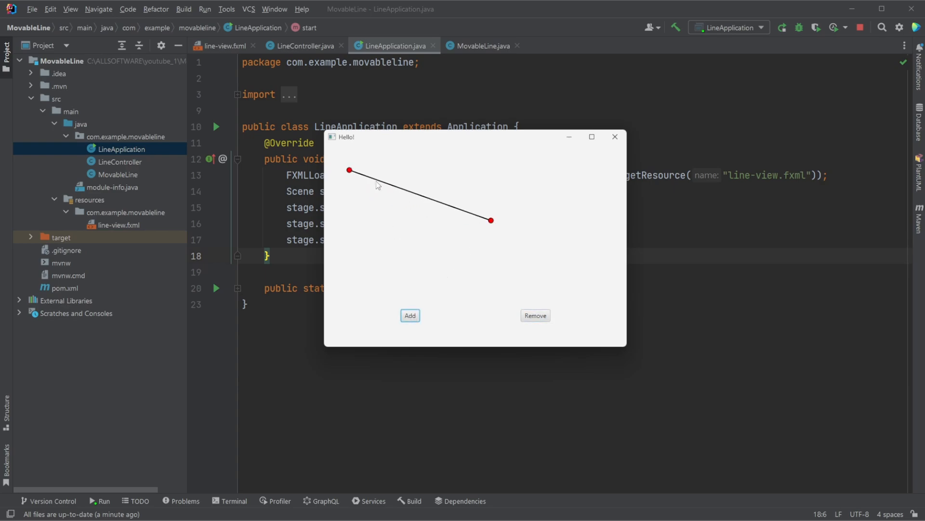
{"action": "left_click_drag", "start_coordinate": [348, 171], "coordinate": [366, 194]}
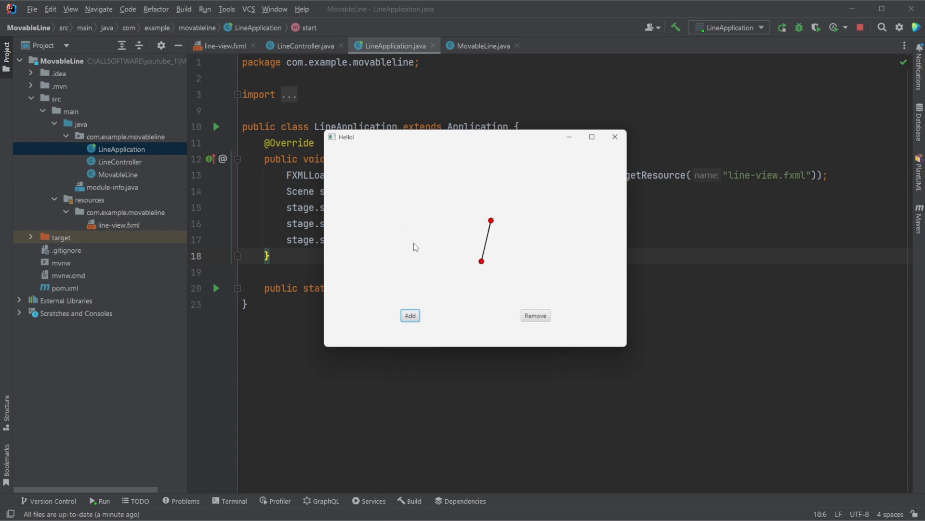
{"action": "mouse_move", "coordinate": [211, 149]}
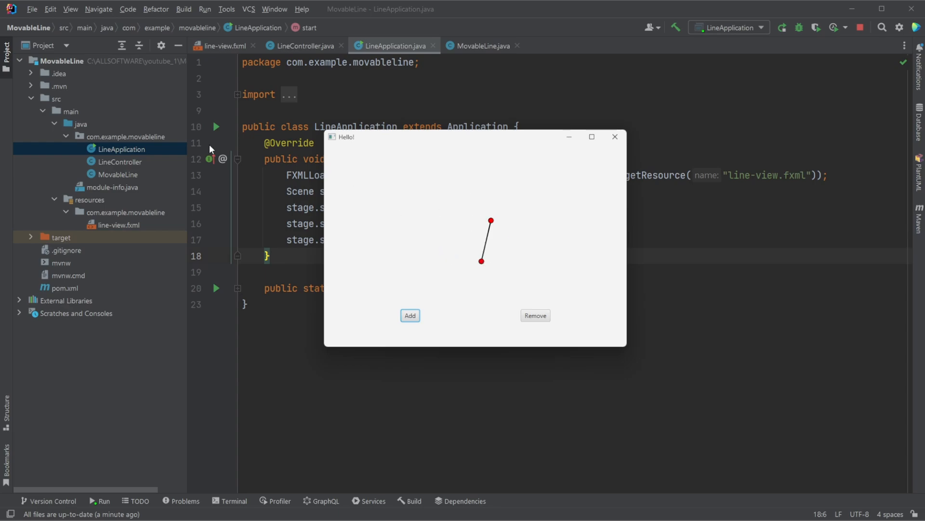
{"action": "mouse_move", "coordinate": [446, 187]}
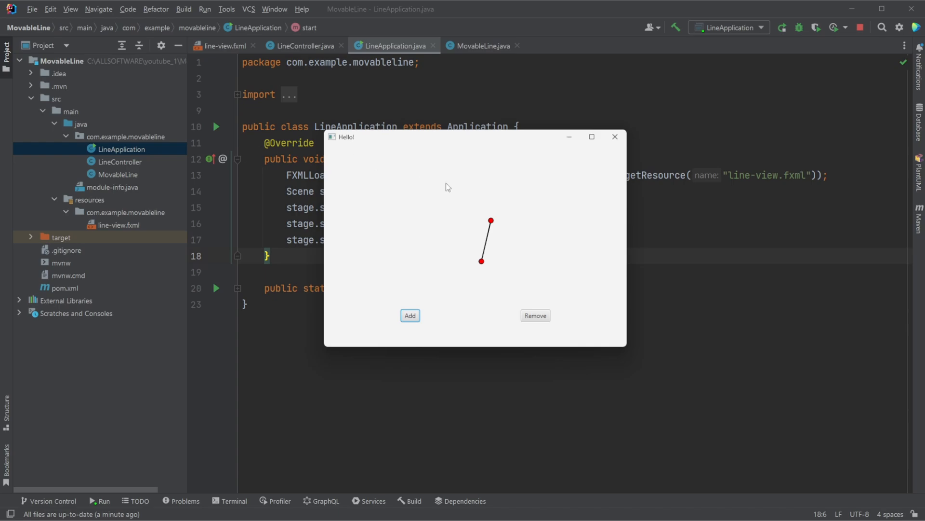
{"action": "left_click", "coordinate": [615, 136]}
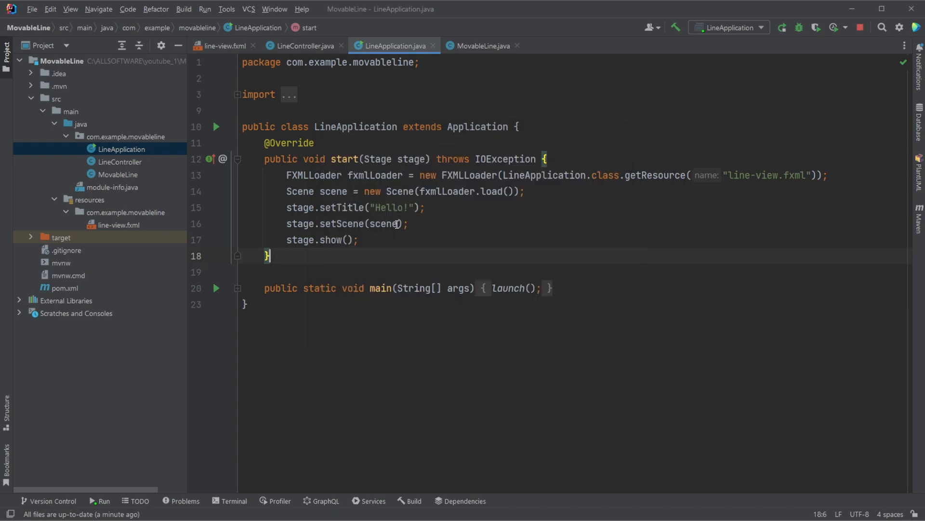
{"action": "mouse_move", "coordinate": [133, 172]}
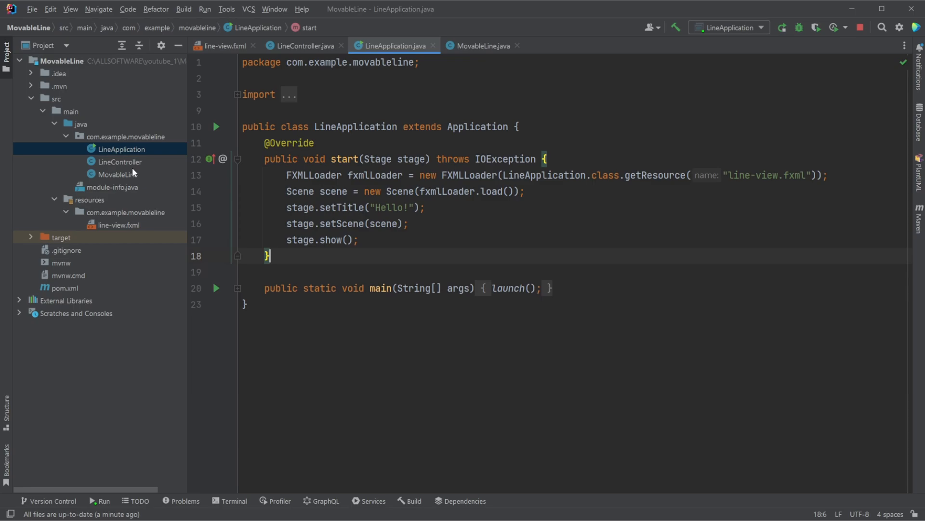
{"action": "left_click", "coordinate": [120, 162]}
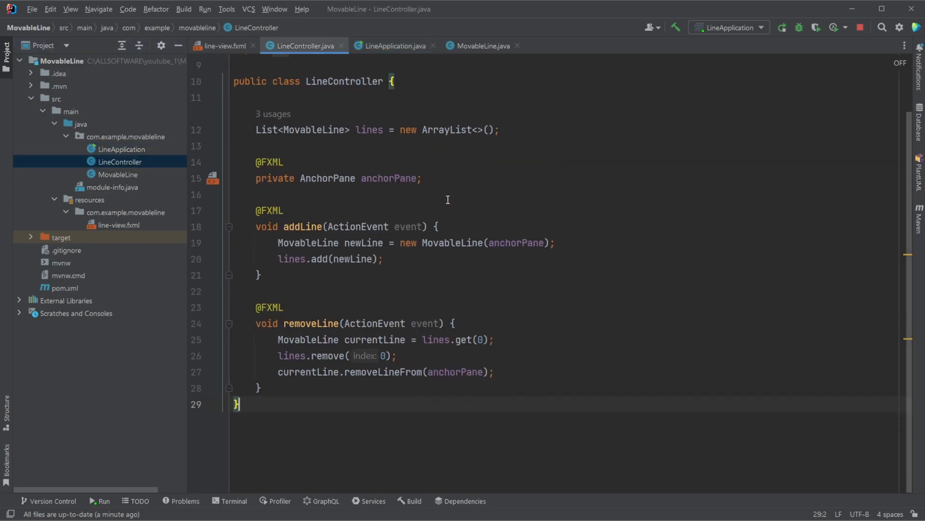
{"action": "scroll", "scroll_direction": "up", "scroll_amount": 3}
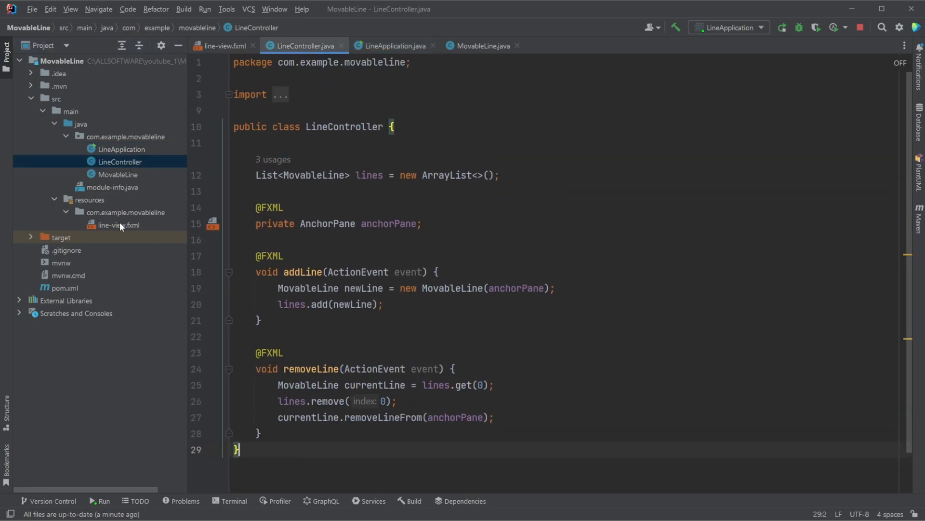
{"action": "mouse_move", "coordinate": [654, 360]}
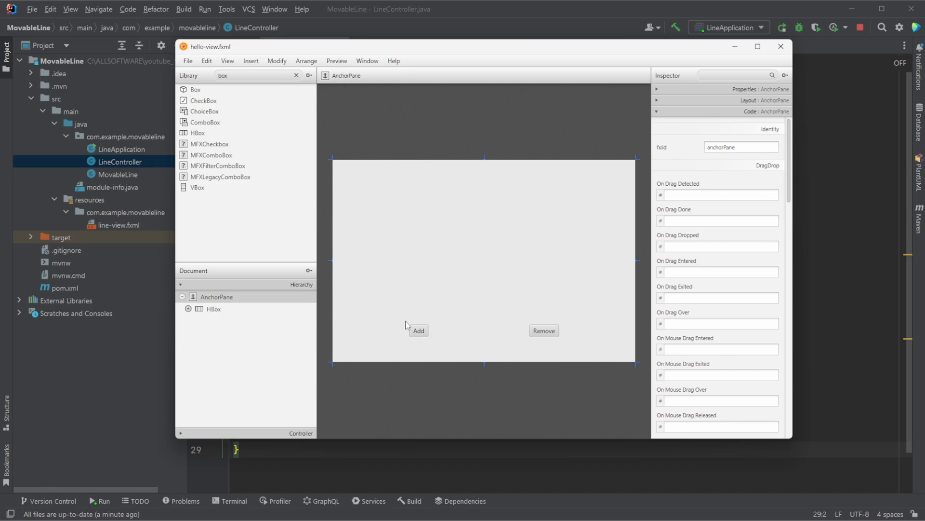
{"action": "mouse_move", "coordinate": [574, 320]}
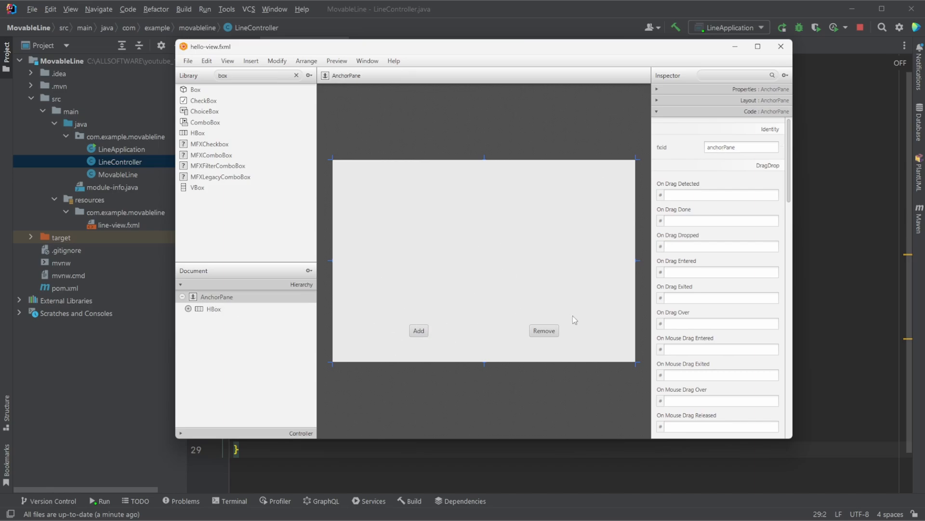
Select the Add button in Scene Builder to reveal its On Action handler addLine.
{"action": "left_click", "coordinate": [419, 331]}
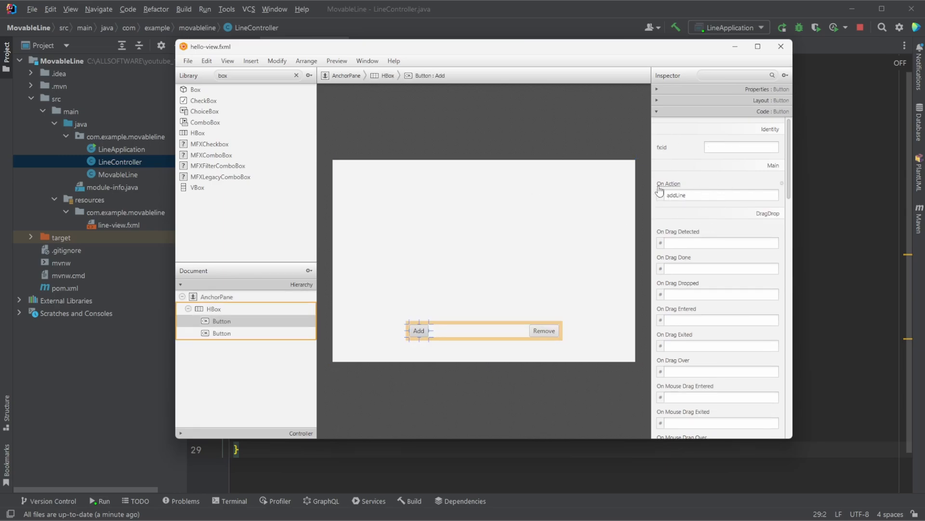
{"action": "mouse_move", "coordinate": [720, 55]}
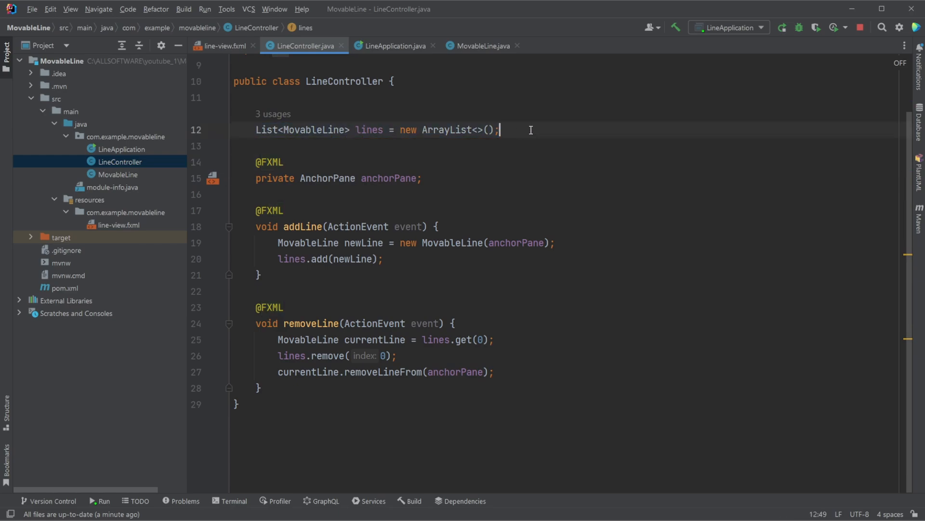
{"action": "mouse_move", "coordinate": [610, 163]}
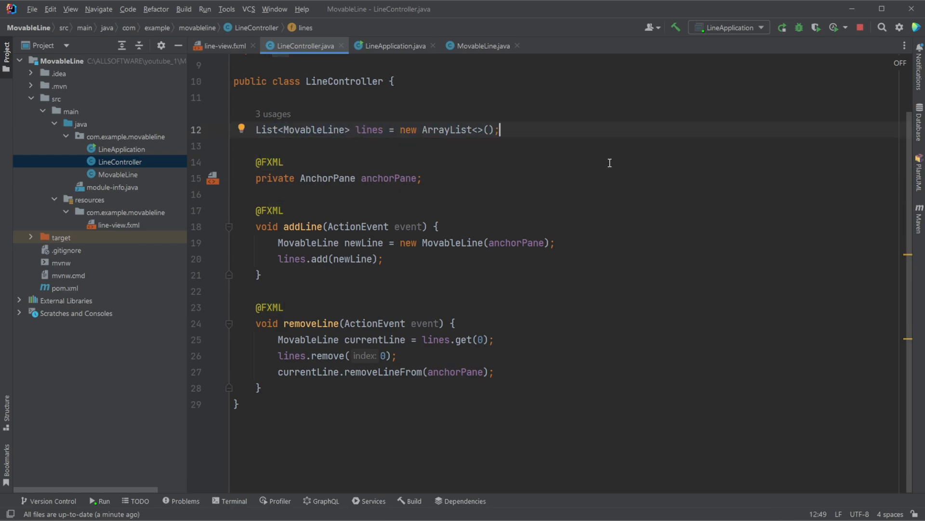
{"action": "mouse_move", "coordinate": [281, 225]}
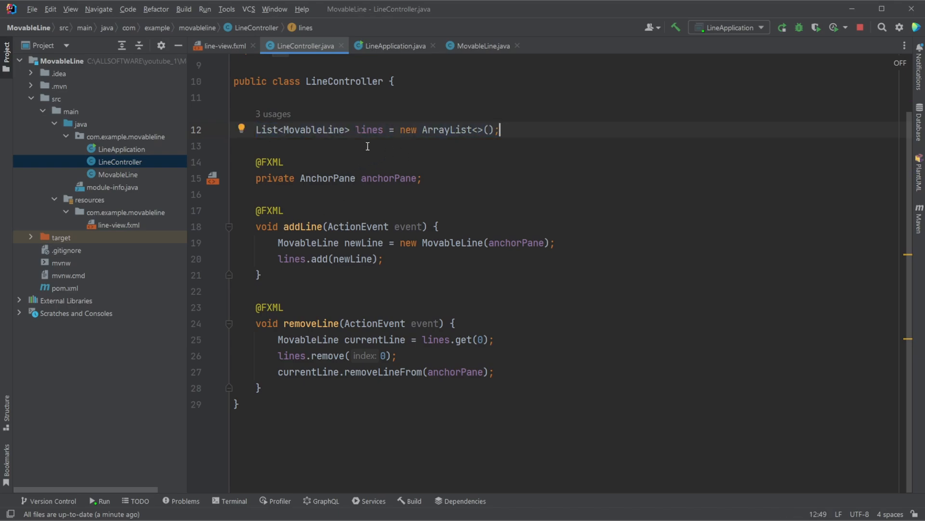
{"action": "left_click", "coordinate": [284, 210]}
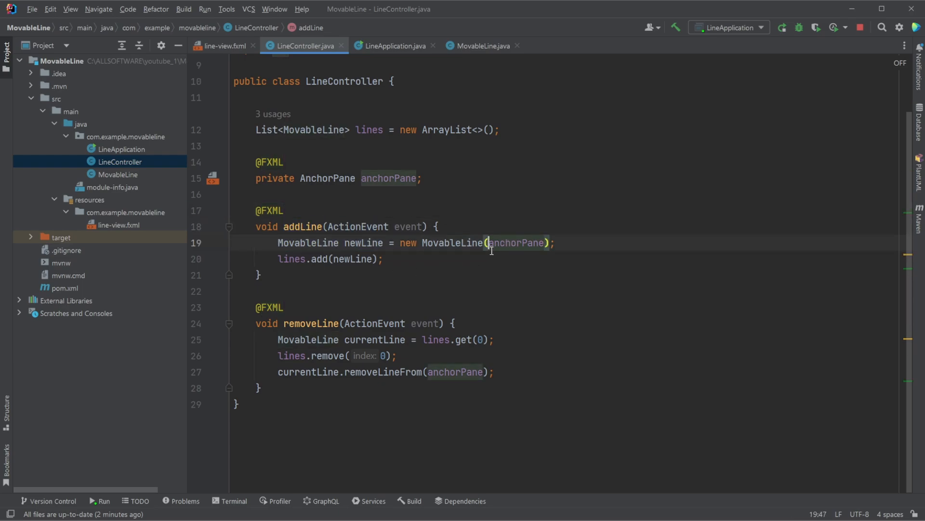
{"action": "mouse_move", "coordinate": [497, 250]}
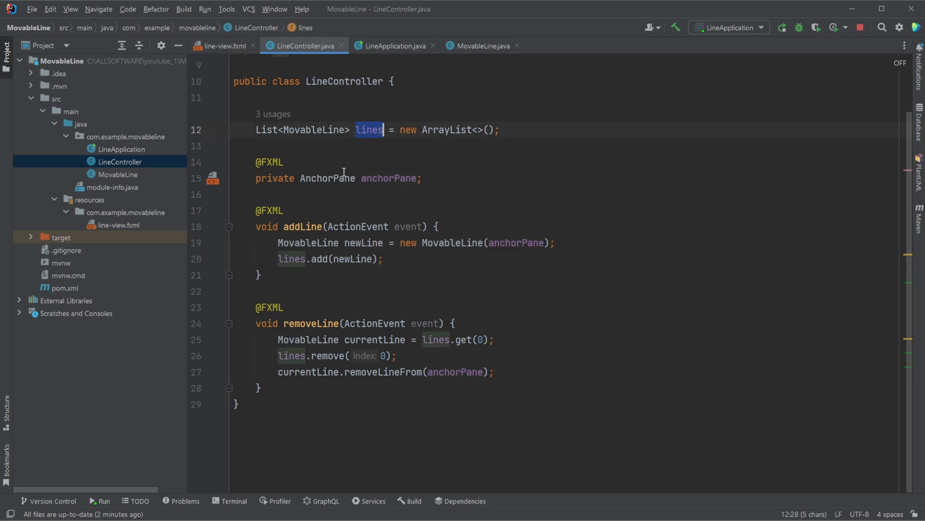
{"action": "left_click", "coordinate": [283, 162]}
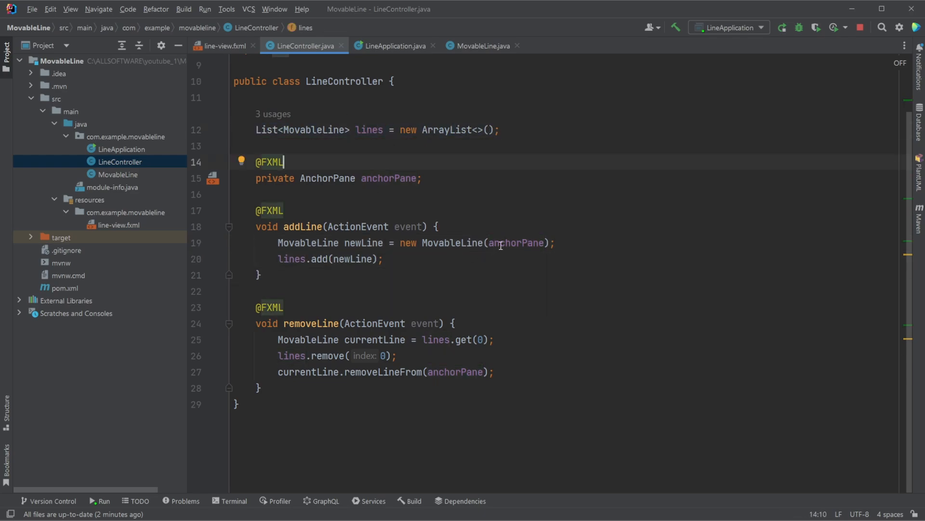
{"action": "double_click", "coordinate": [453, 242]}
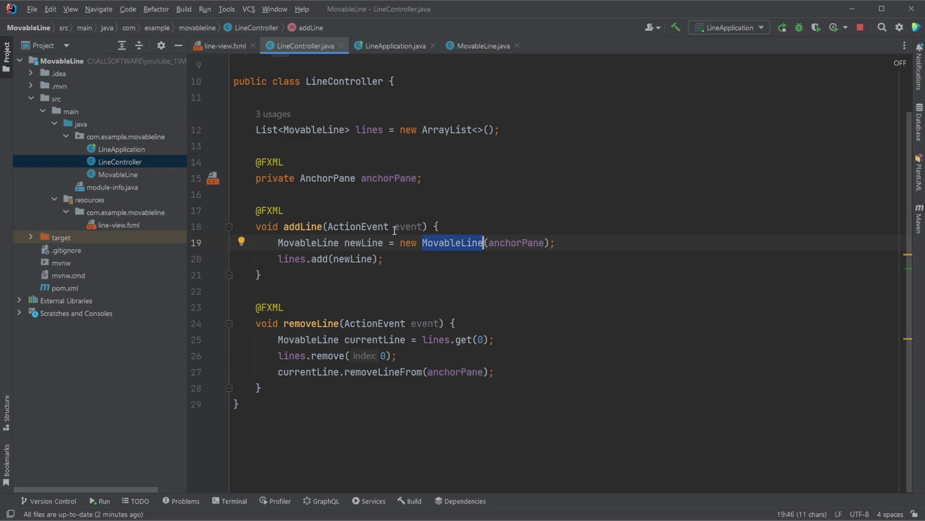
{"action": "left_click", "coordinate": [499, 224]}
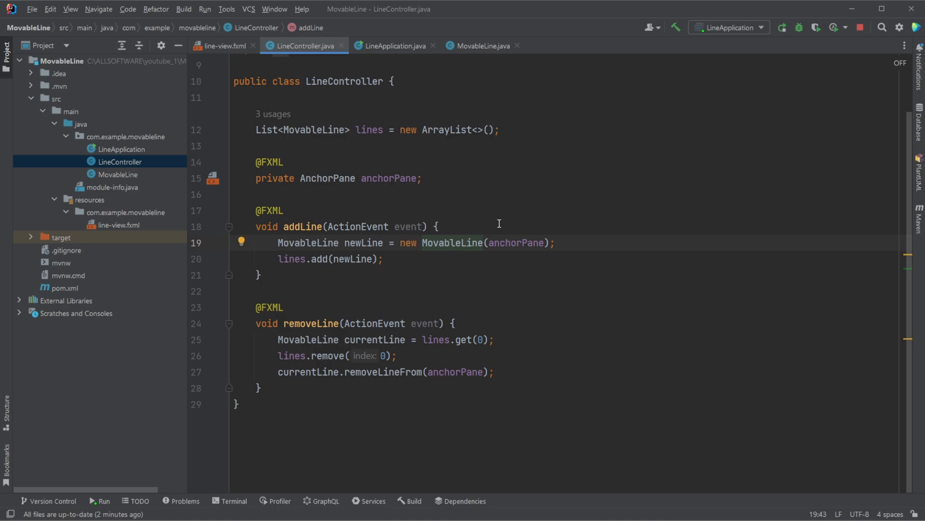
{"action": "double_click", "coordinate": [516, 242]}
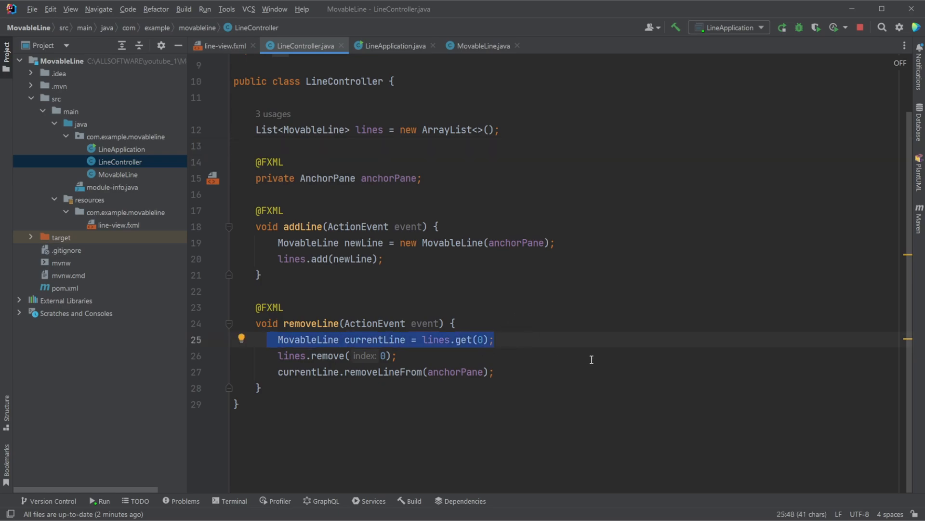
Highlight removeLine's statements: getting the first line, removing it from the list, and removeLineFrom.
{"action": "left_click", "coordinate": [499, 339]}
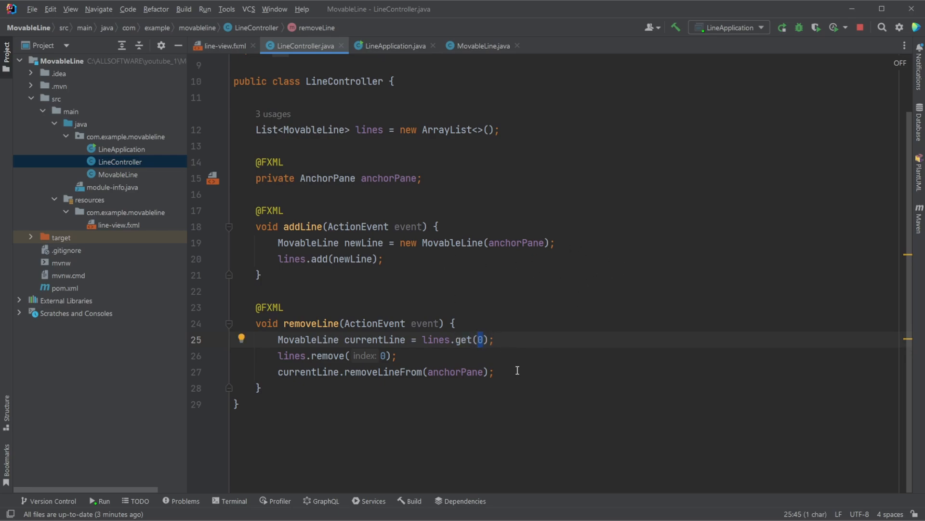
{"action": "mouse_move", "coordinate": [471, 342]}
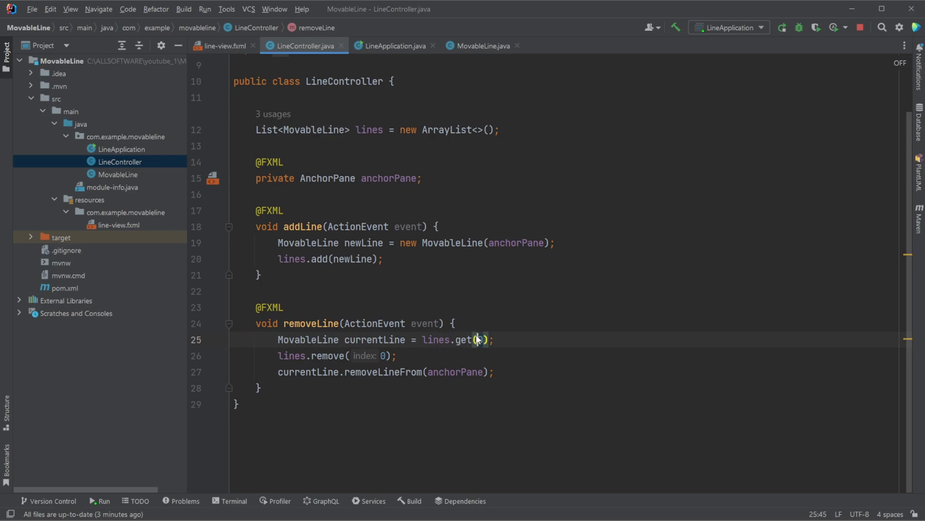
{"action": "mouse_move", "coordinate": [420, 255]}
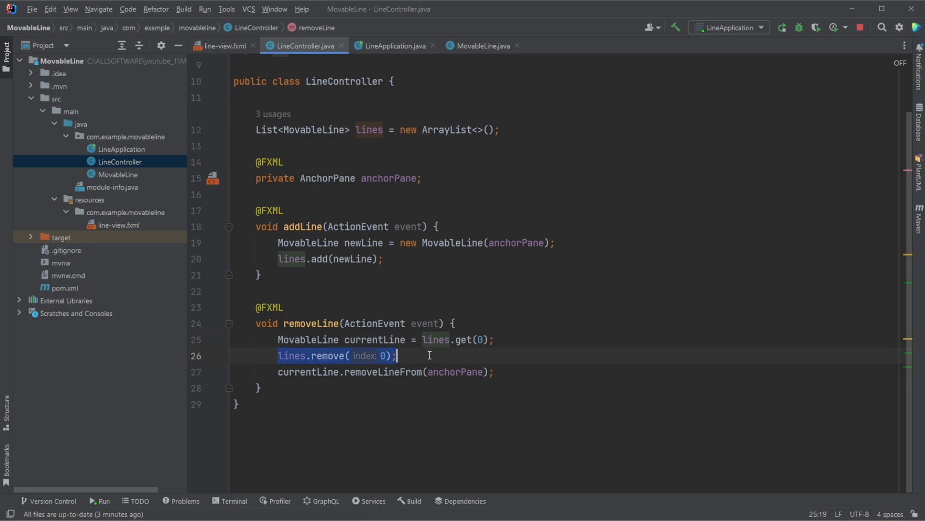
{"action": "left_click", "coordinate": [332, 371]}
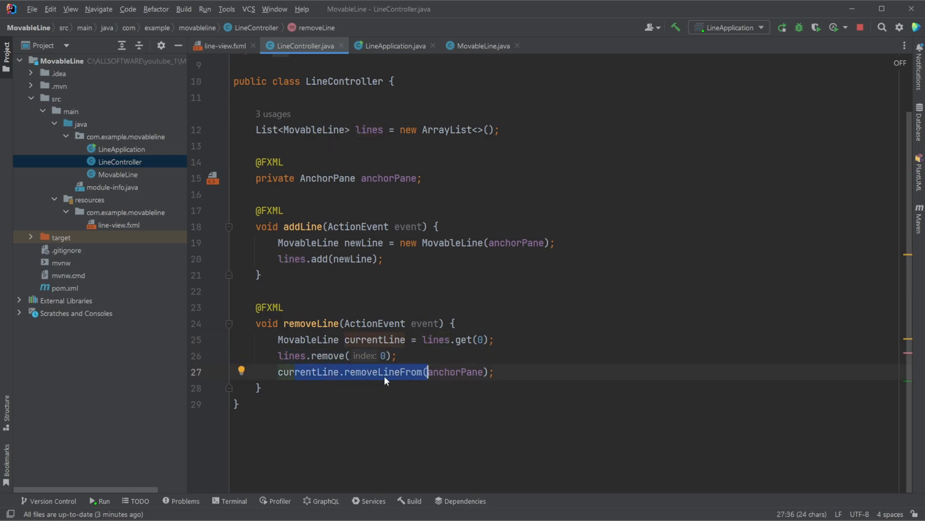
{"action": "double_click", "coordinate": [373, 339]}
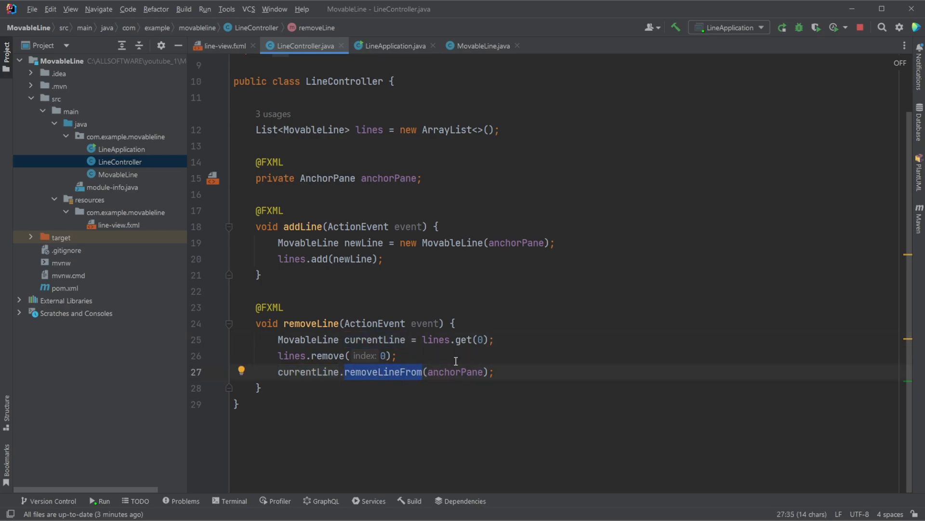
{"action": "mouse_move", "coordinate": [449, 239]}
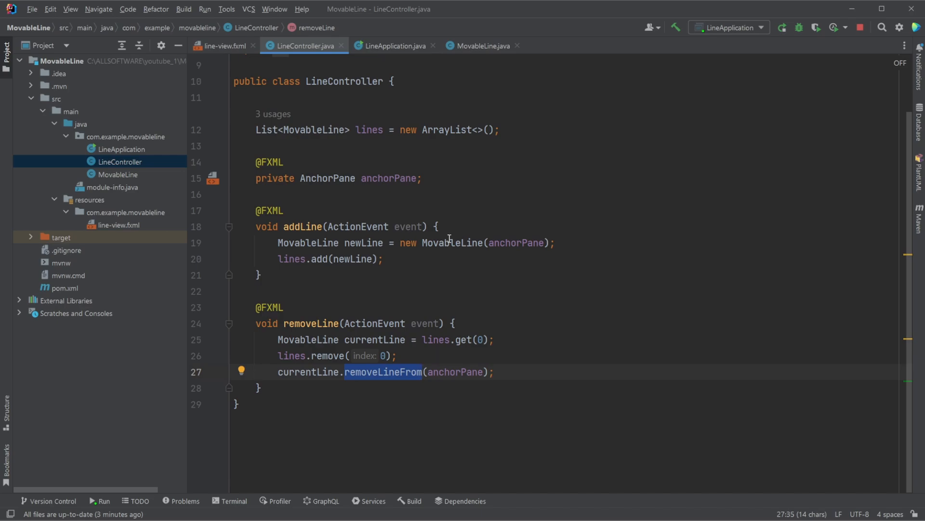
{"action": "mouse_move", "coordinate": [421, 216]}
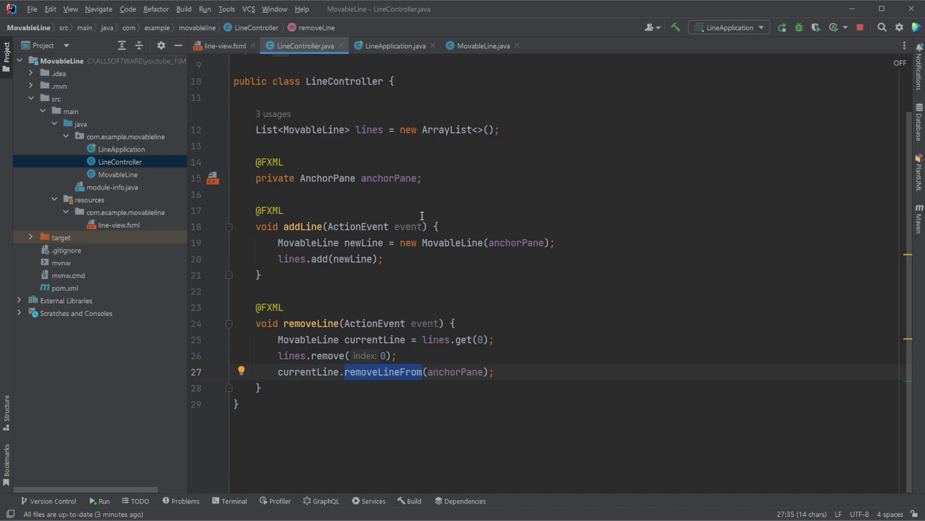
{"action": "double_click", "coordinate": [455, 371]}
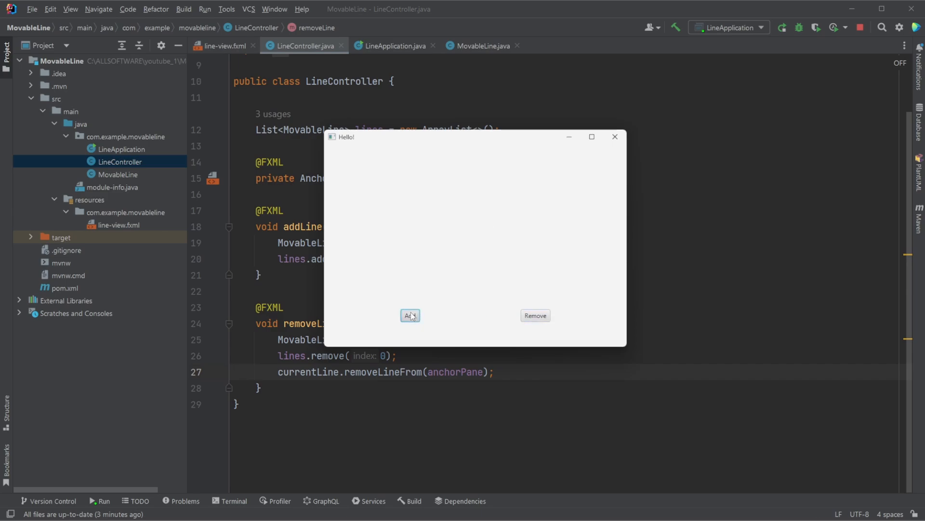
Add a line with red endpoints in the running demo and bring up the MovableLine class.
{"action": "left_click", "coordinate": [410, 316]}
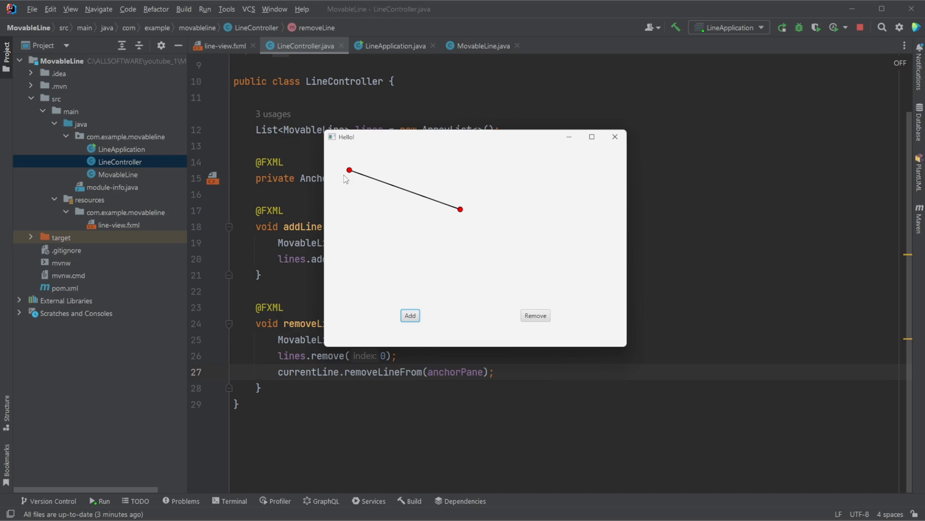
{"action": "left_click", "coordinate": [535, 315]}
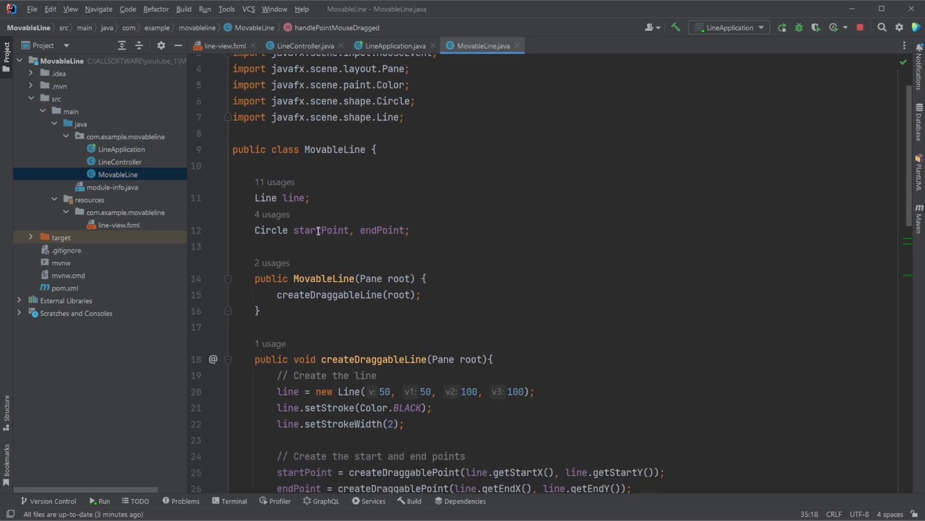
Review MovableLine's startPoint, endPoint and line fields and the constructor's root parameter.
{"action": "scroll", "scroll_direction": "down", "scroll_amount": 3}
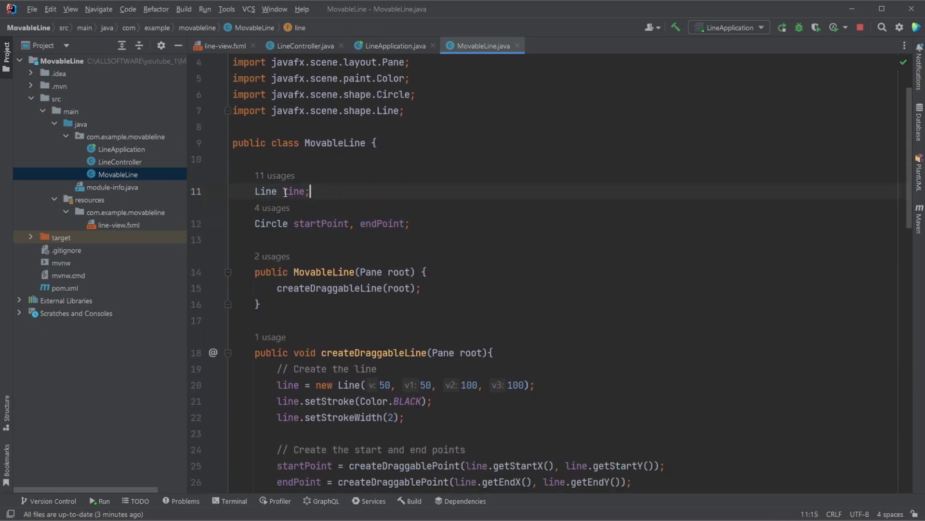
{"action": "left_click", "coordinate": [315, 224]}
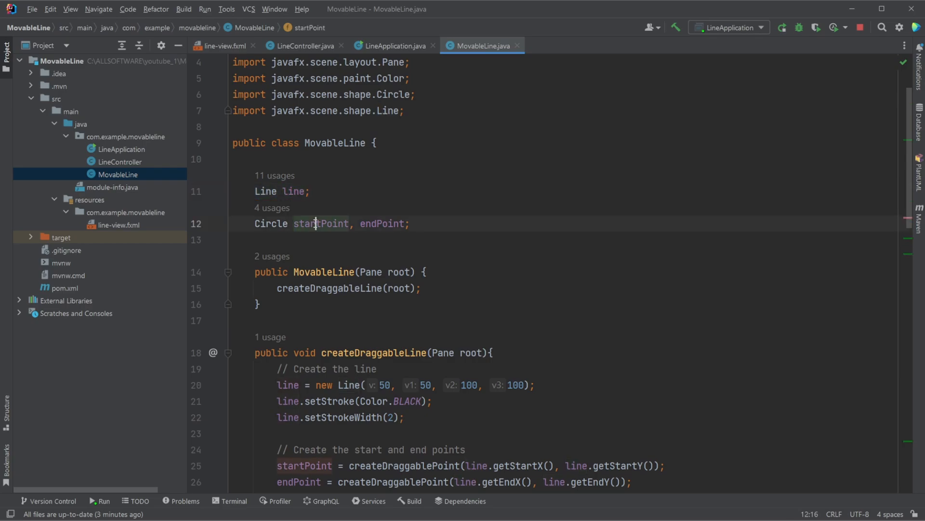
{"action": "left_click", "coordinate": [295, 191]}
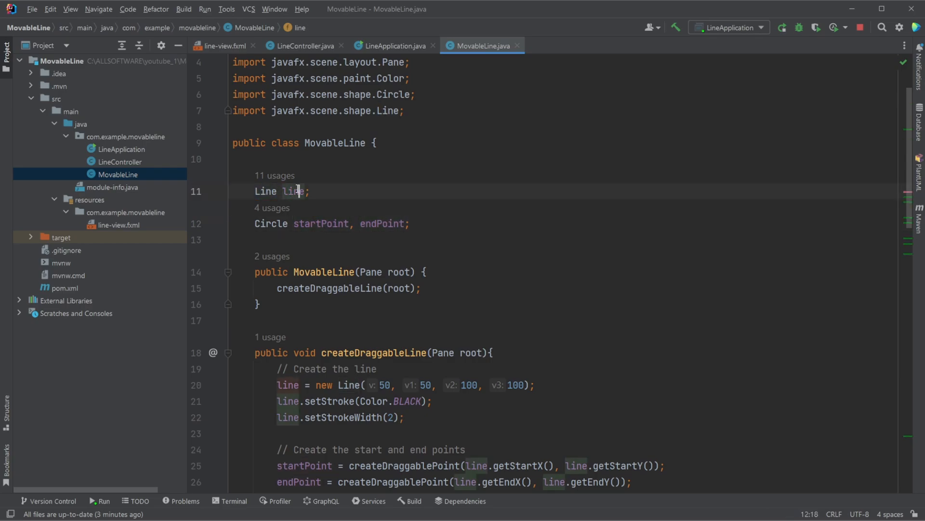
{"action": "double_click", "coordinate": [381, 223]}
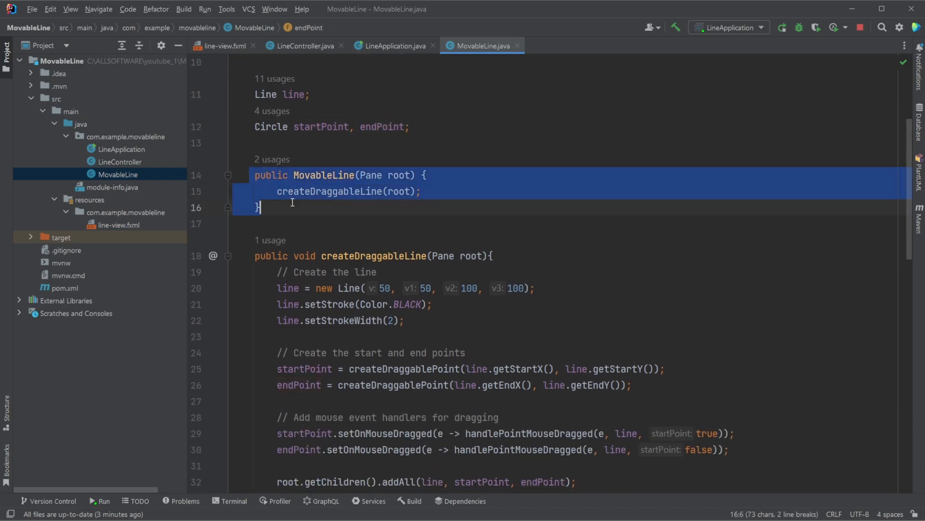
{"action": "left_click", "coordinate": [467, 145]}
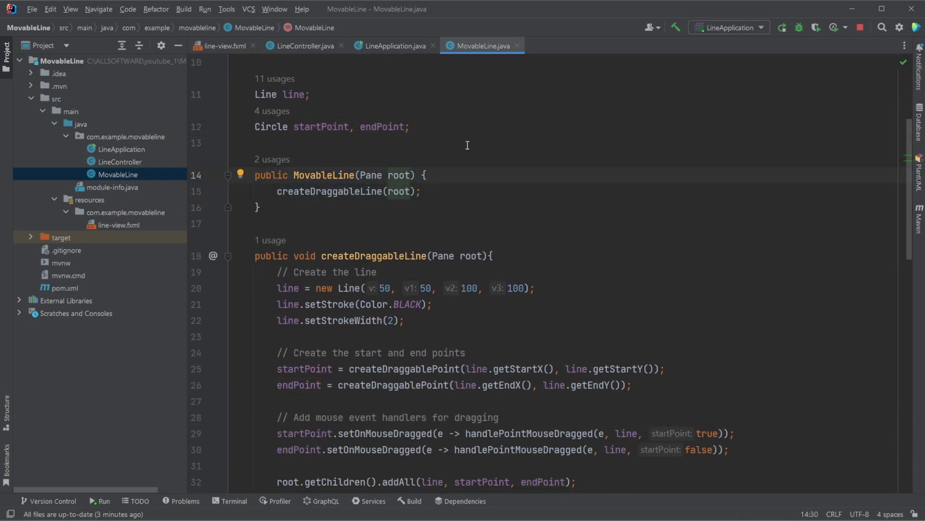
{"action": "mouse_move", "coordinate": [380, 182]}
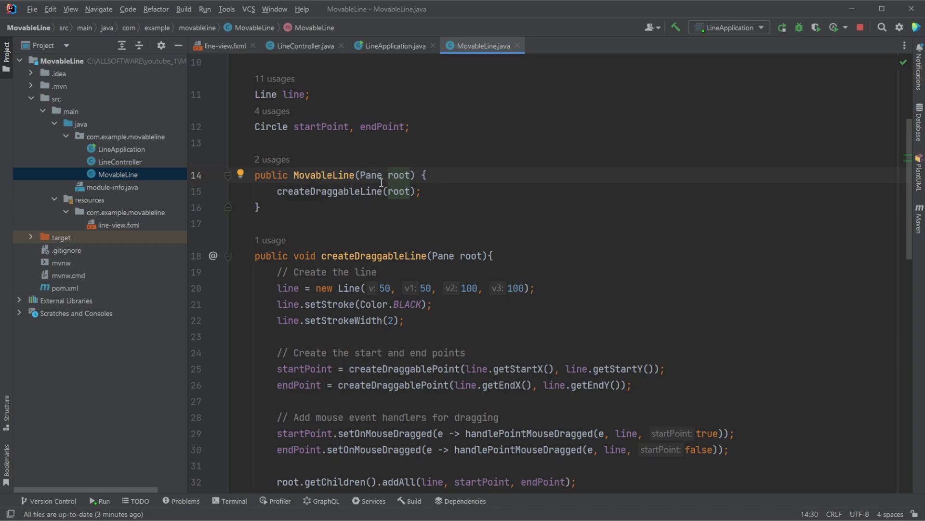
Scroll through line creation, examining how the endpoint circles and drag handler are built.
{"action": "scroll", "scroll_direction": "down", "scroll_amount": 3}
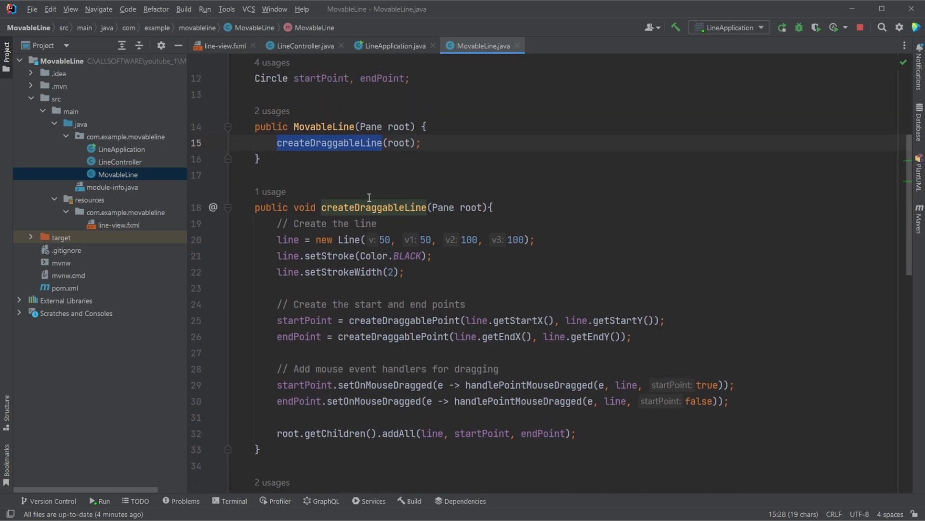
{"action": "scroll", "scroll_direction": "down", "scroll_amount": 3}
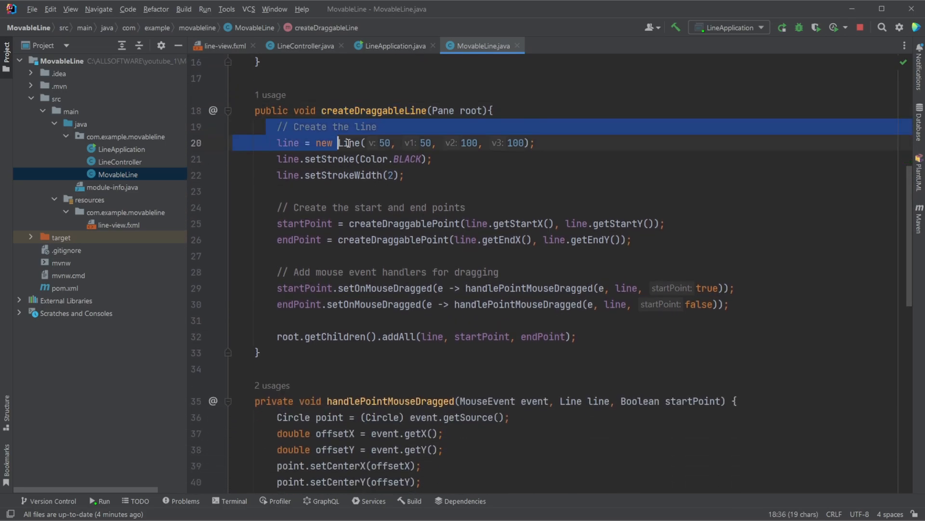
{"action": "left_click", "coordinate": [405, 175]}
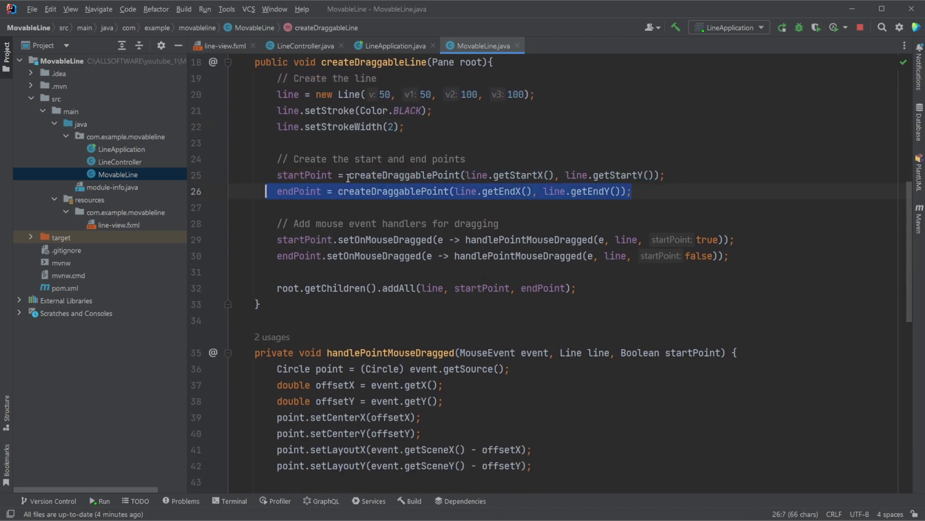
{"action": "scroll", "scroll_direction": "down", "scroll_amount": 3}
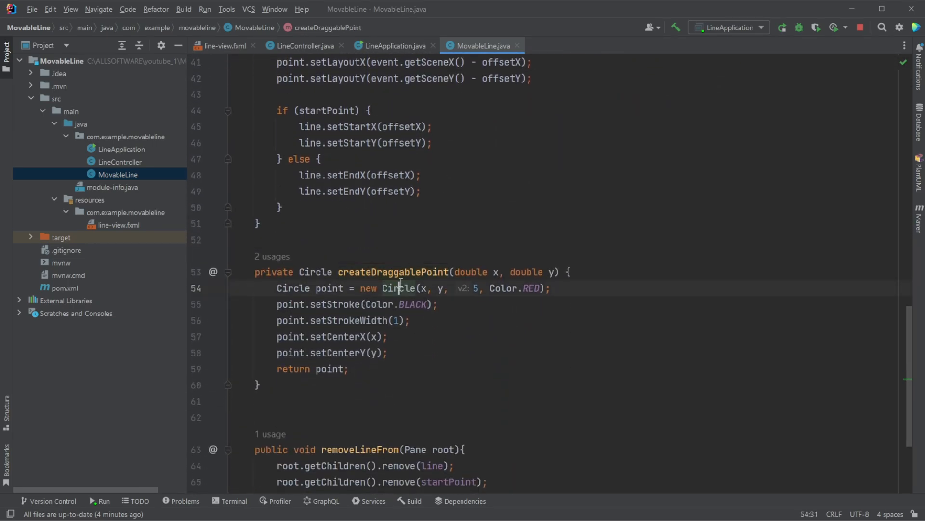
{"action": "scroll", "scroll_direction": "up", "scroll_amount": 3}
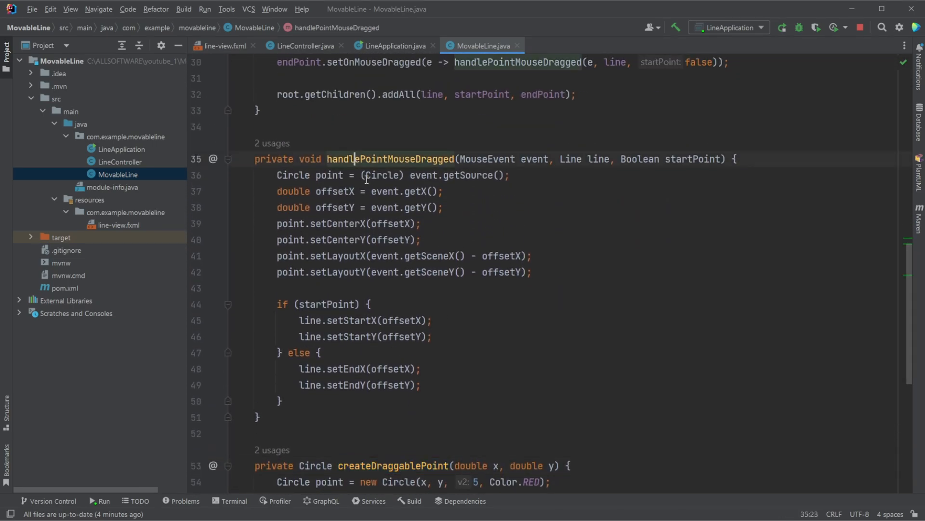
{"action": "scroll", "scroll_direction": "up", "scroll_amount": 3}
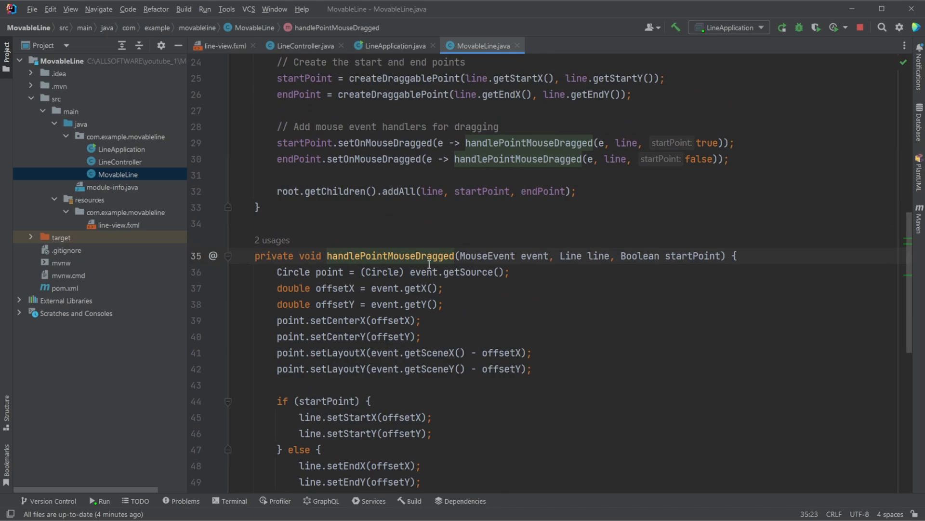
{"action": "scroll", "scroll_direction": "down", "scroll_amount": 3}
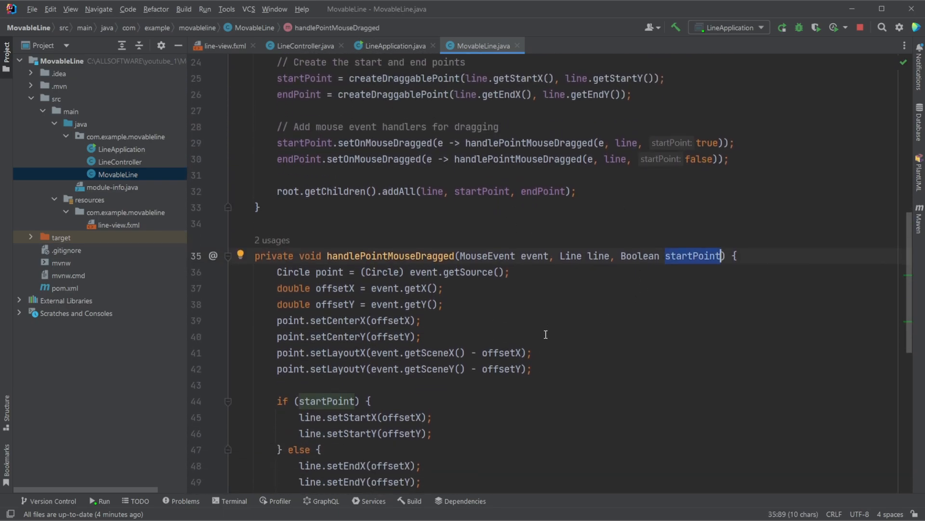
{"action": "mouse_move", "coordinate": [634, 295]}
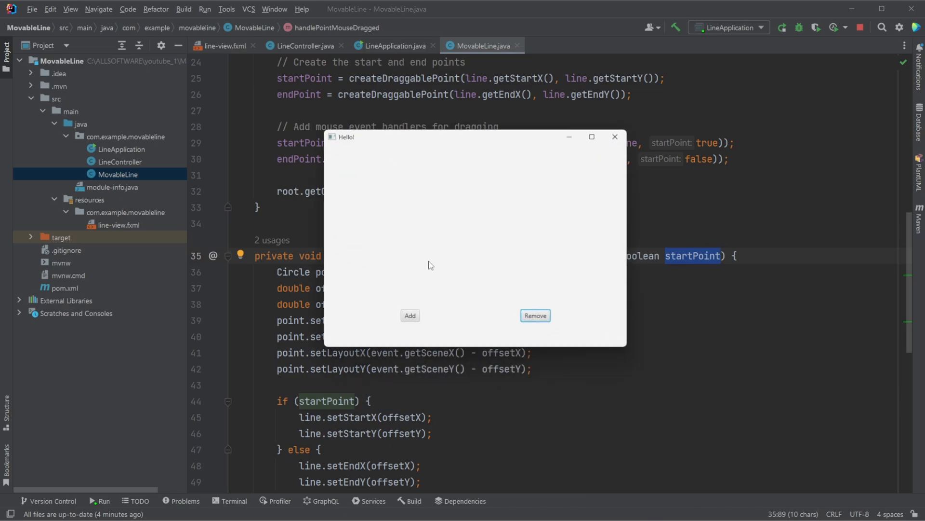
Return focus to the MovableLine drag handler and createDraggablePoint code.
{"action": "left_click", "coordinate": [410, 315]}
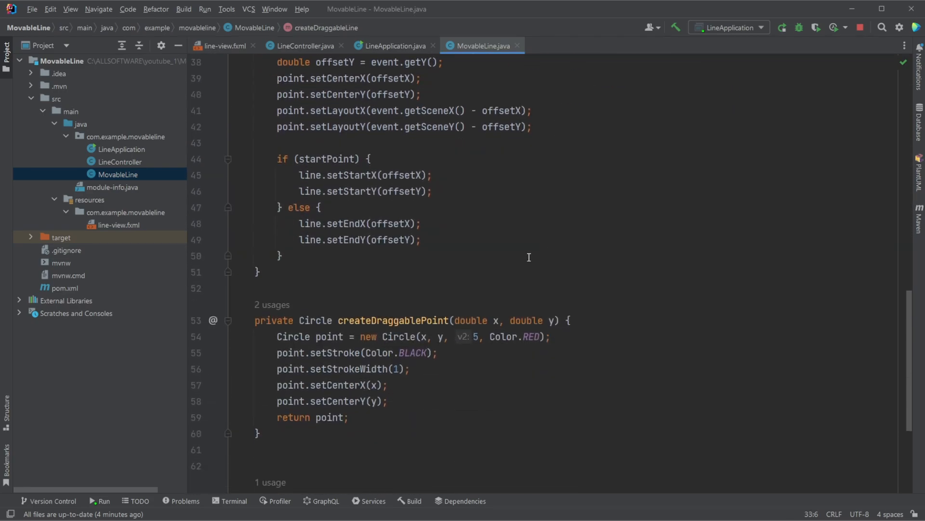
Highlight the createDraggablePoint calls in createDraggableLine, then scroll down to removeLineFrom.
{"action": "scroll", "scroll_direction": "up", "scroll_amount": 3}
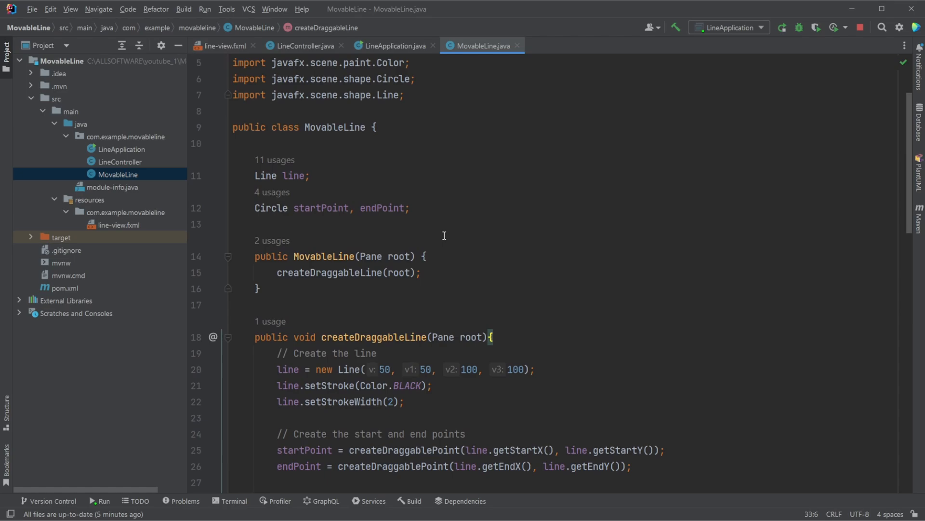
{"action": "double_click", "coordinate": [321, 272]}
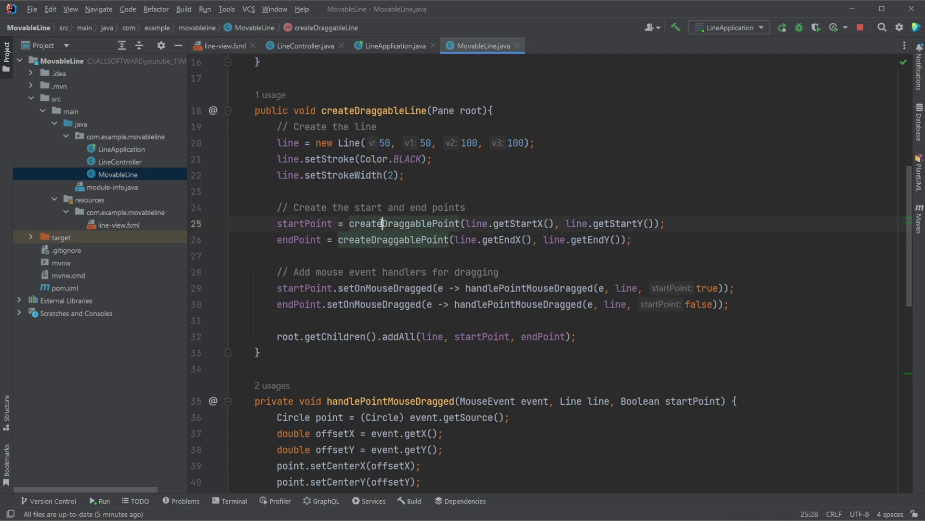
{"action": "scroll", "scroll_direction": "up", "scroll_amount": 3}
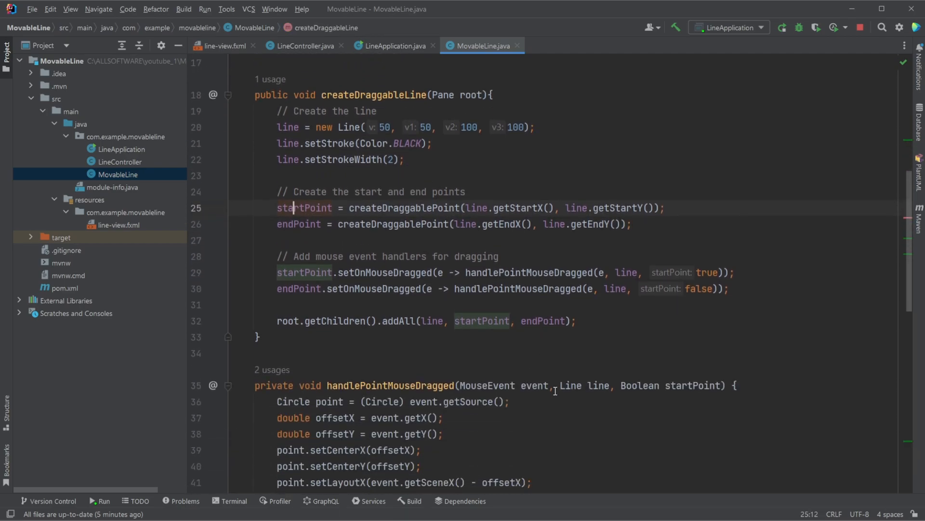
{"action": "scroll", "scroll_direction": "down", "scroll_amount": 3}
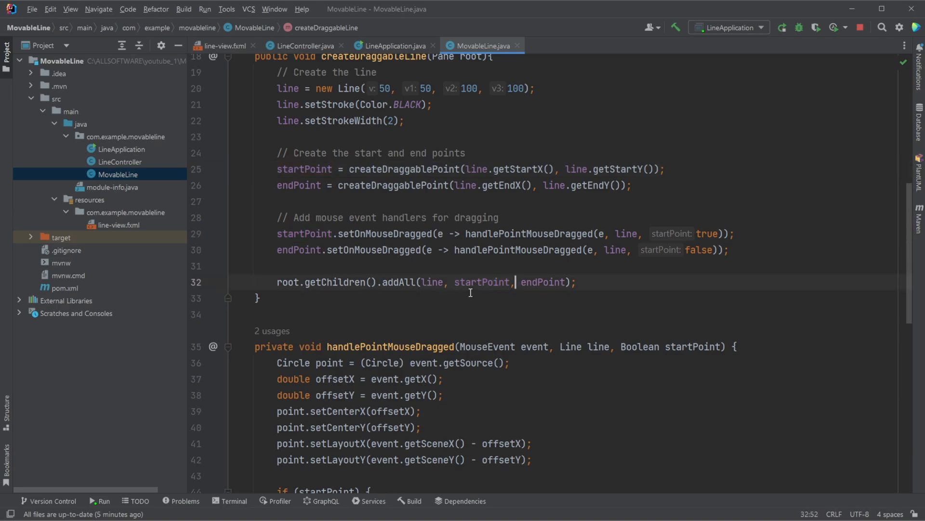
{"action": "scroll", "scroll_direction": "down", "scroll_amount": 3}
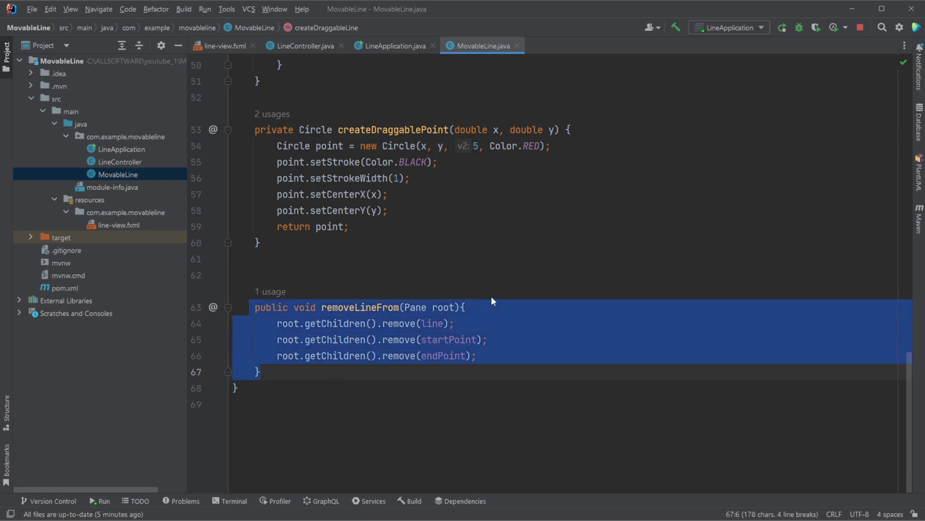
Point out root in removeLineFrom and the startPoint, endPoint and line field usages.
{"action": "left_click", "coordinate": [442, 307]}
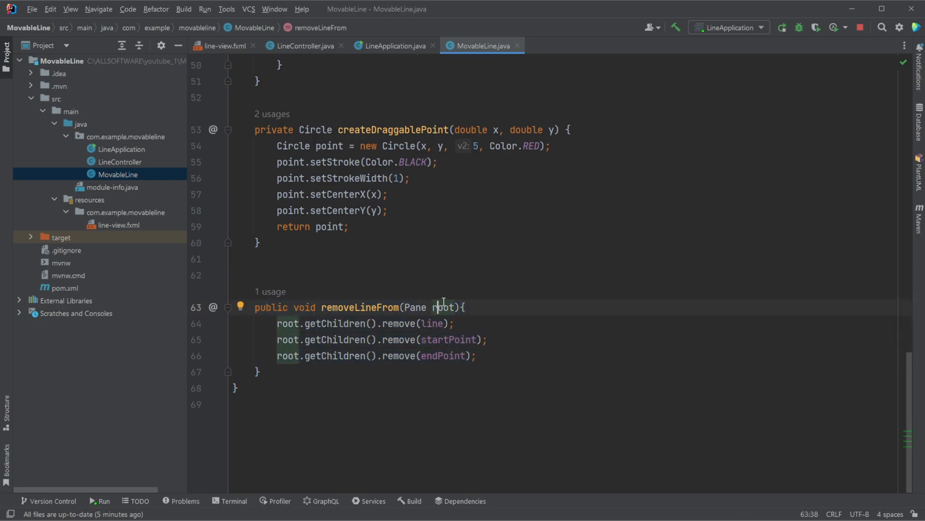
{"action": "left_click", "coordinate": [294, 323]}
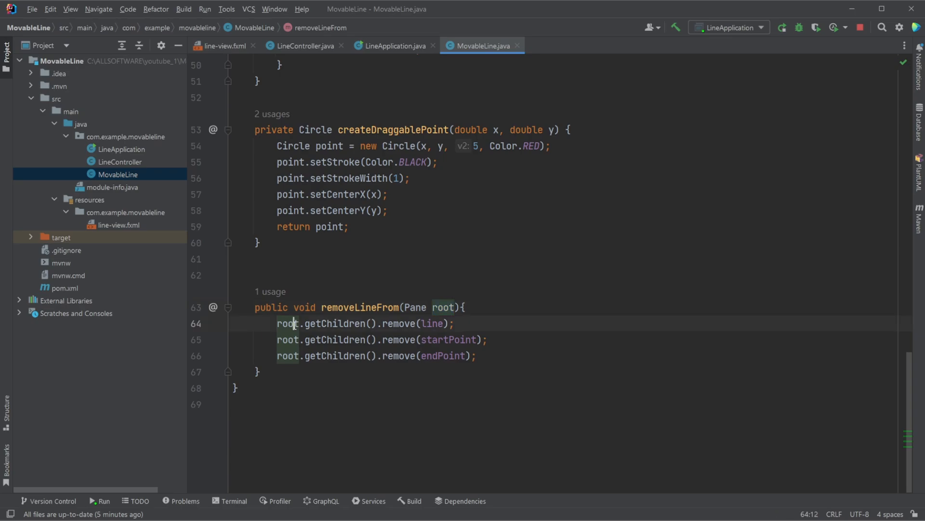
{"action": "scroll", "scroll_direction": "up", "scroll_amount": 3}
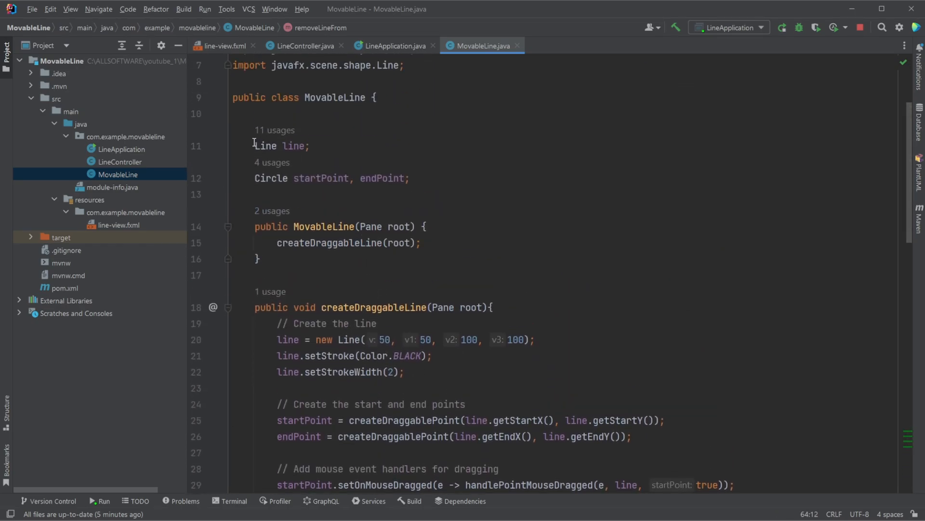
{"action": "left_click", "coordinate": [384, 178]}
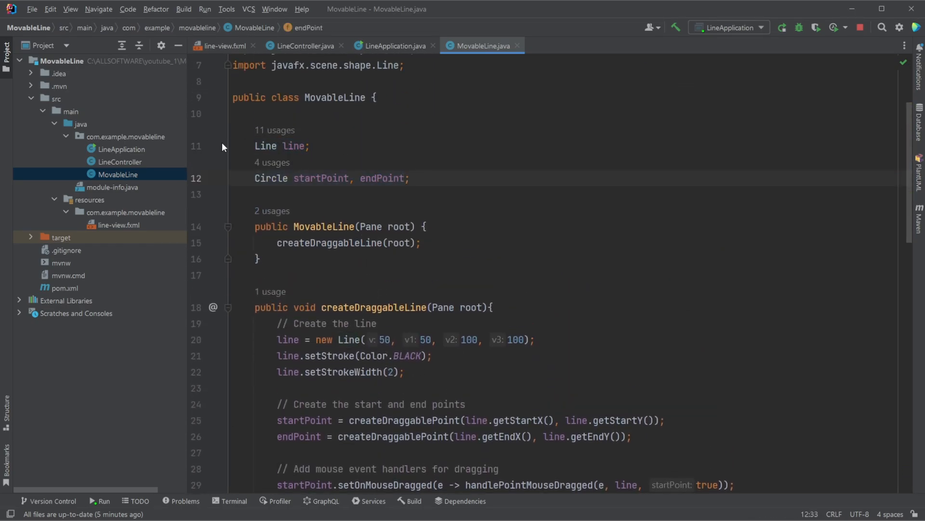
{"action": "left_click", "coordinate": [290, 145]}
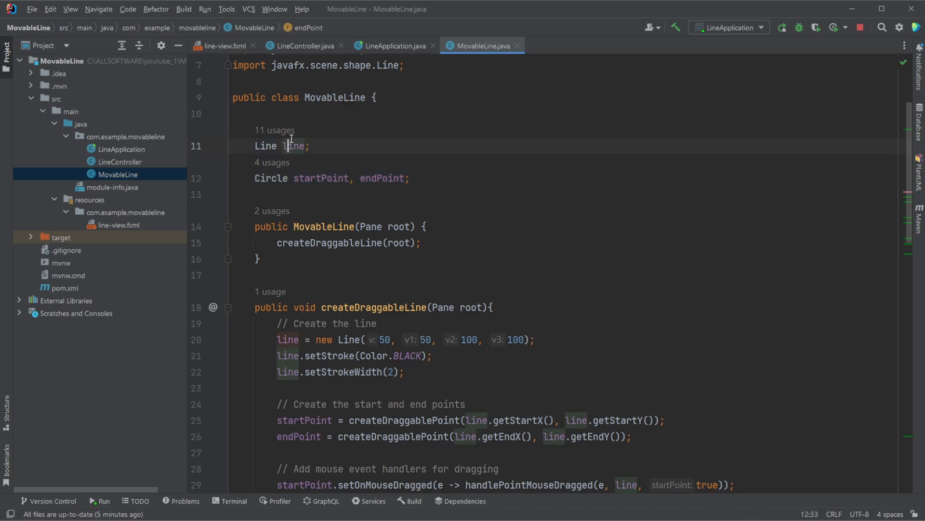
Highlight the getChildren calls and endPoint removal, then return to the field declarations.
{"action": "scroll", "scroll_direction": "down", "scroll_amount": 3}
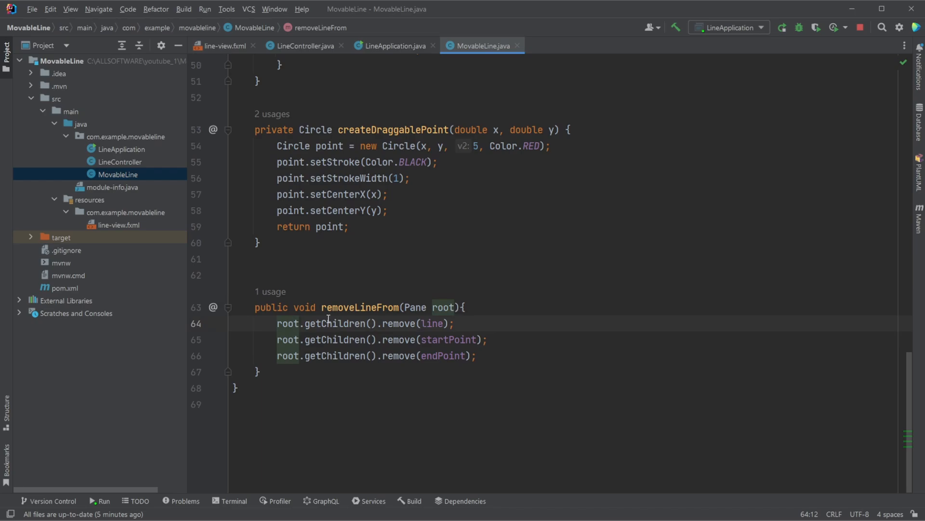
{"action": "double_click", "coordinate": [334, 323]}
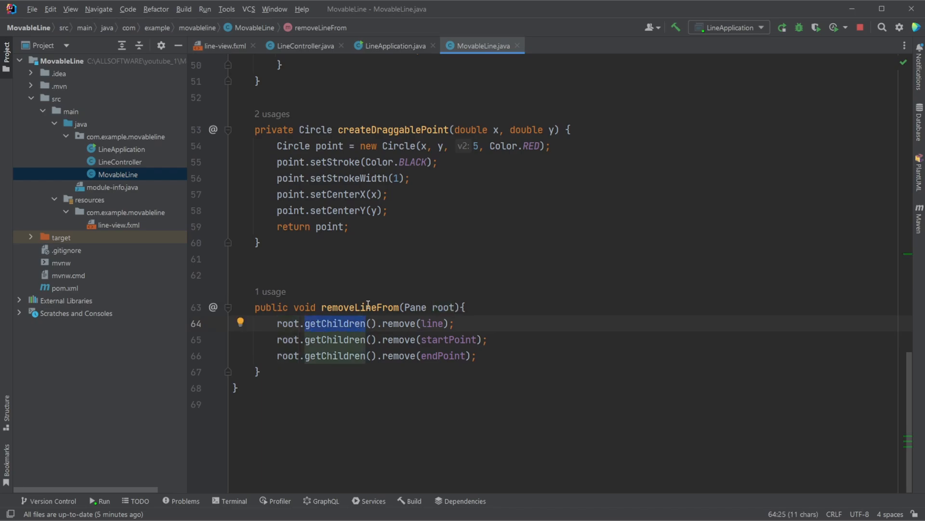
{"action": "mouse_move", "coordinate": [541, 374]}
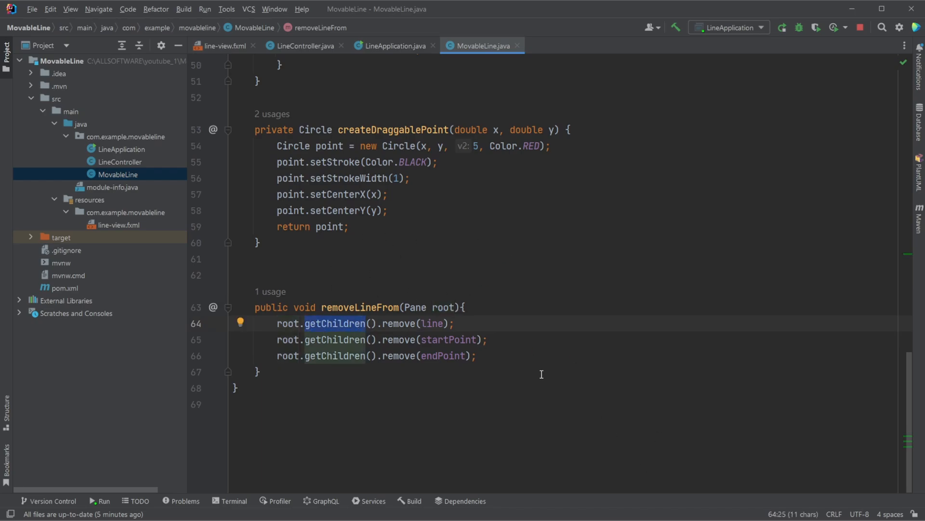
{"action": "double_click", "coordinate": [433, 323]}
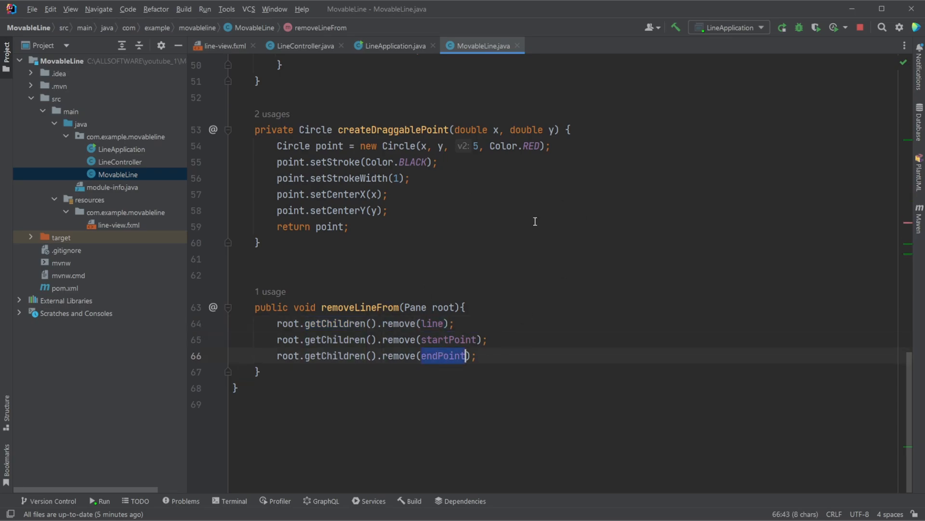
{"action": "scroll", "scroll_direction": "up", "scroll_amount": 3}
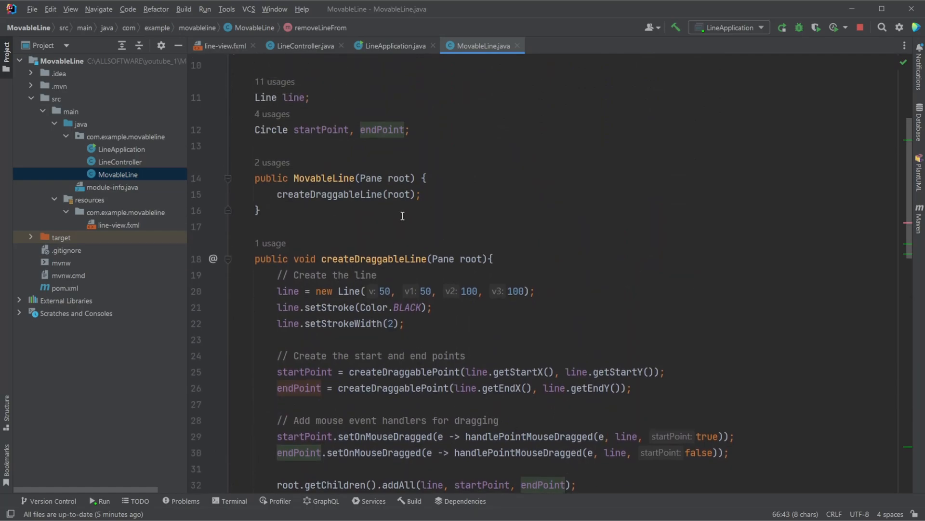
Switch to LineController, dismiss the ActionEvent documentation, and review addLine and removeLine.
{"action": "left_click", "coordinate": [303, 45]}
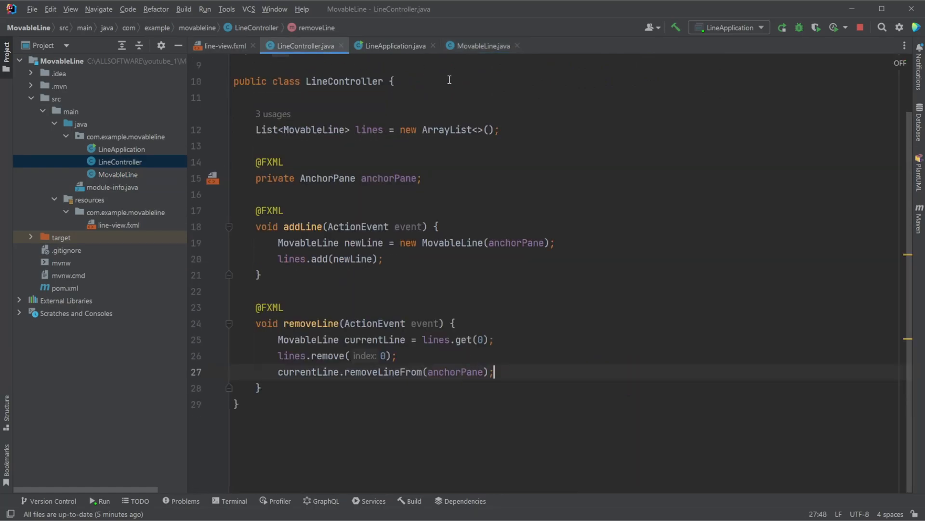
{"action": "mouse_move", "coordinate": [305, 178]}
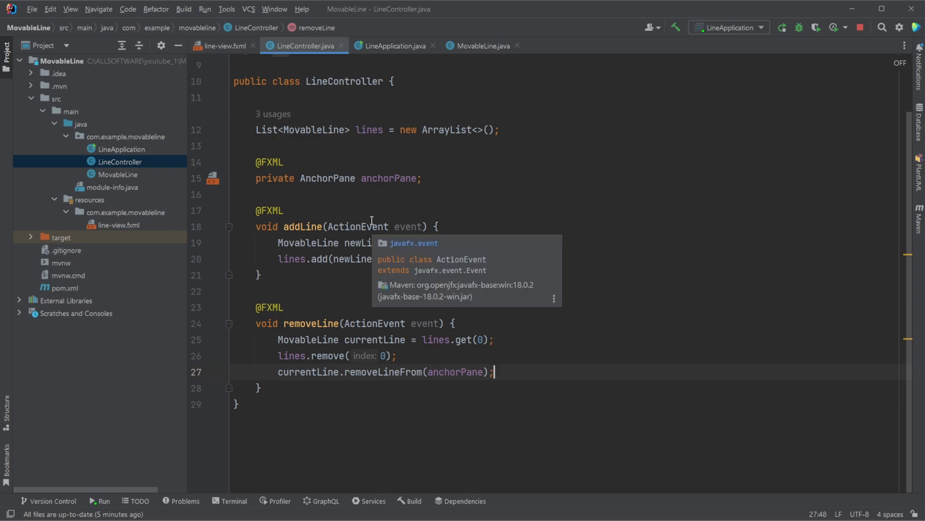
{"action": "key", "text": "Escape"}
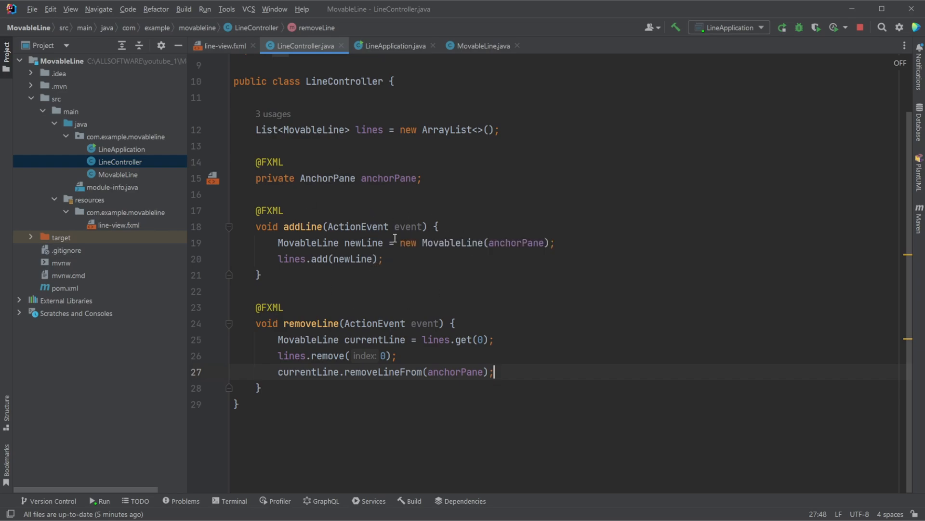
{"action": "mouse_move", "coordinate": [421, 277]}
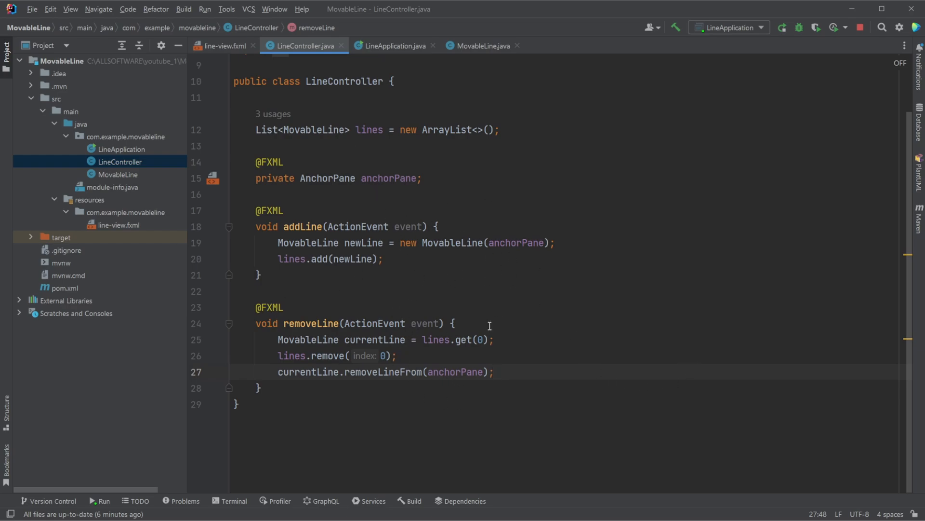
{"action": "scroll", "scroll_direction": "up", "scroll_amount": 3}
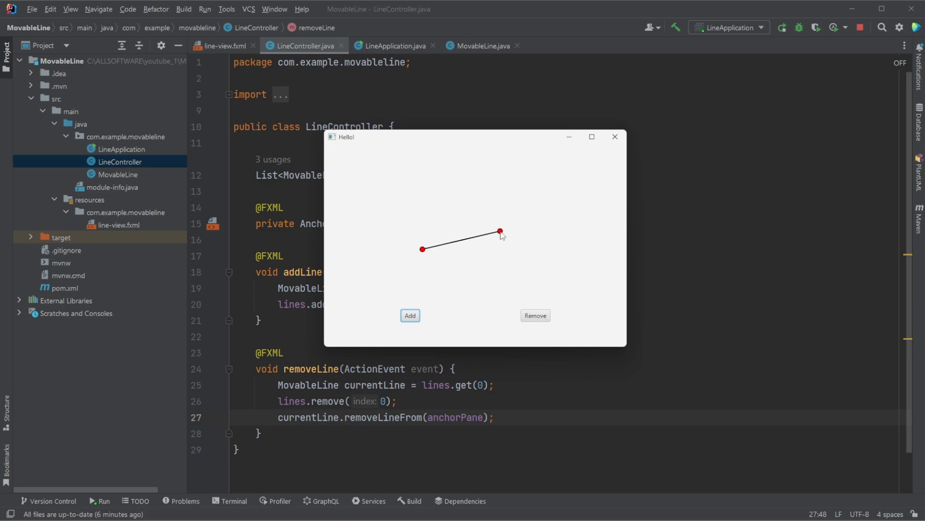
{"action": "mouse_move", "coordinate": [426, 254]}
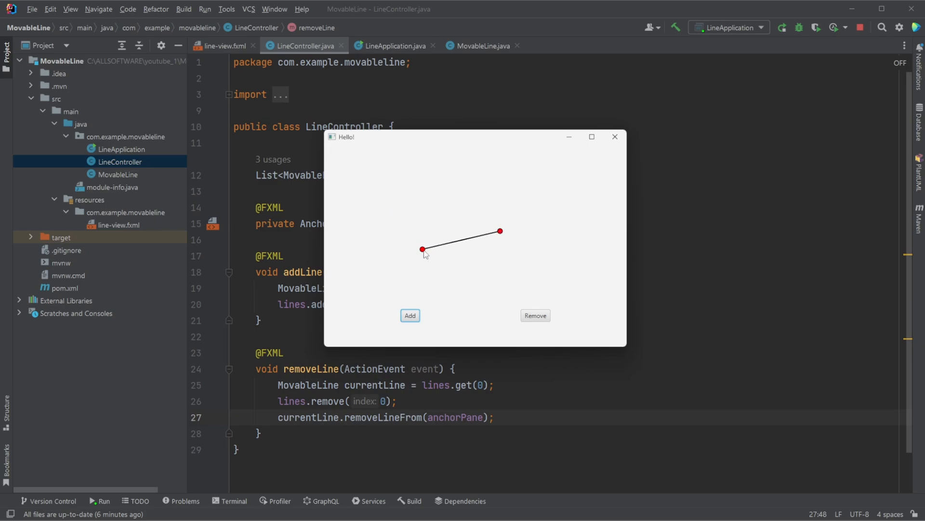
{"action": "mouse_move", "coordinate": [472, 276]}
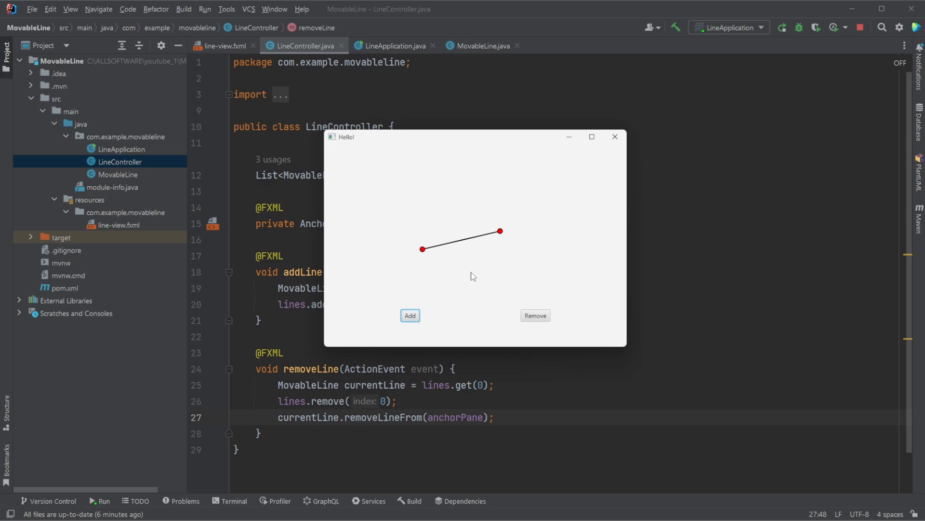